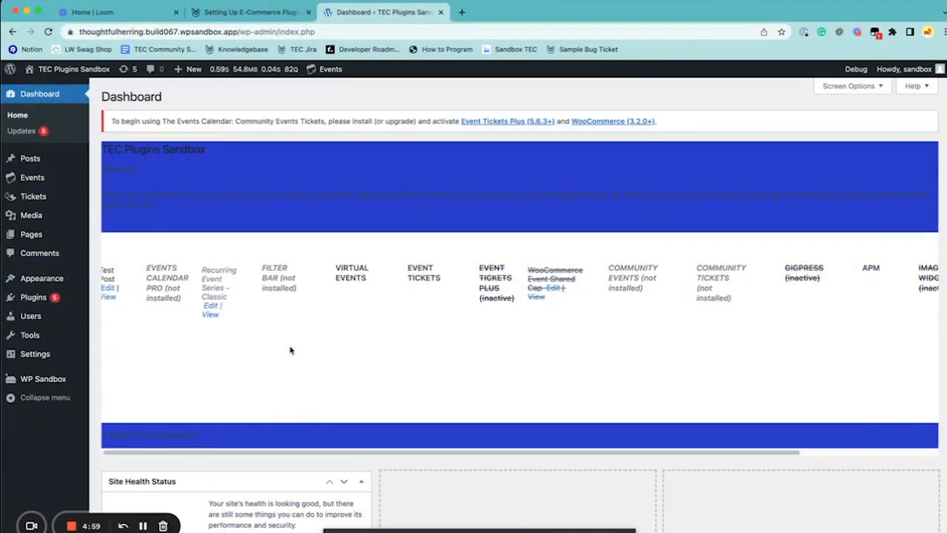
mouse_move(295, 344)
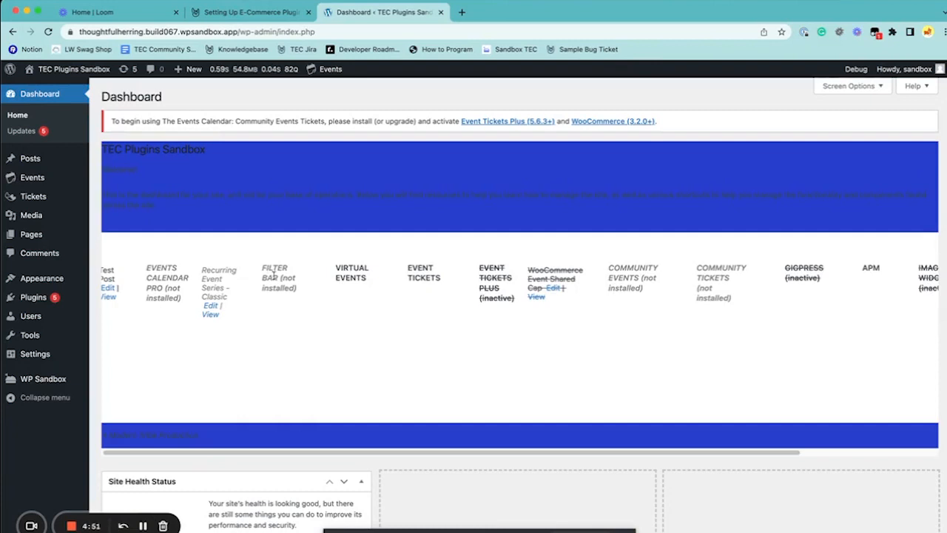
mouse_move(107, 240)
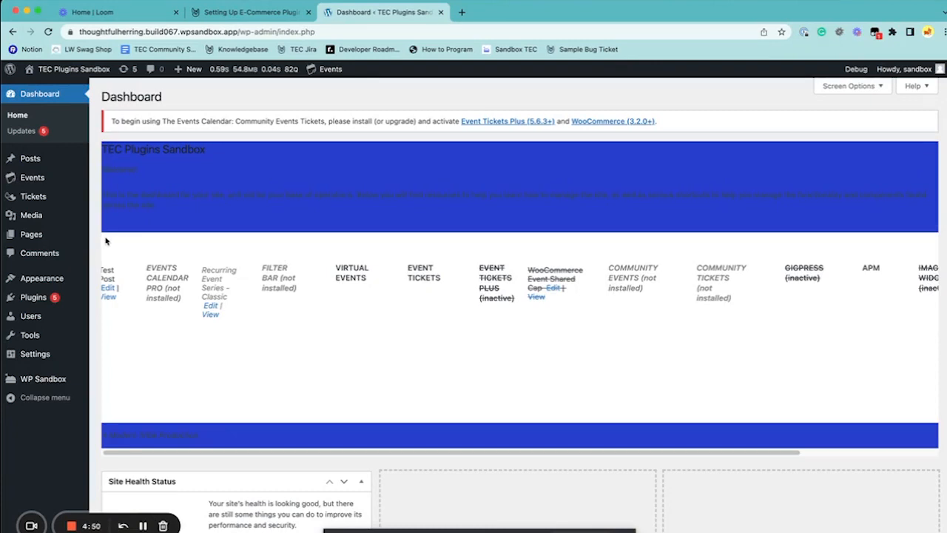
mouse_move(113, 248)
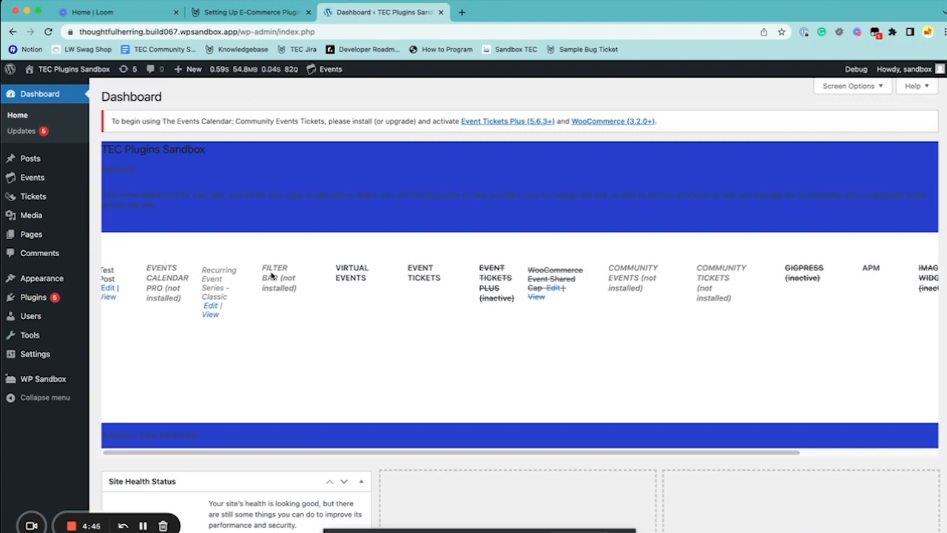
mouse_move(32, 195)
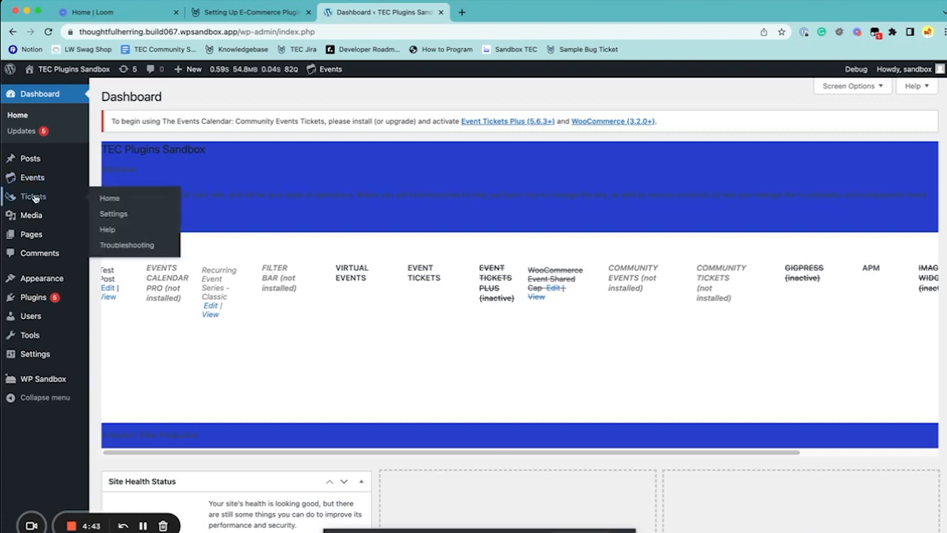
Save the ticket payment settings with Enable Tickets Commerce turned on
click(112, 213)
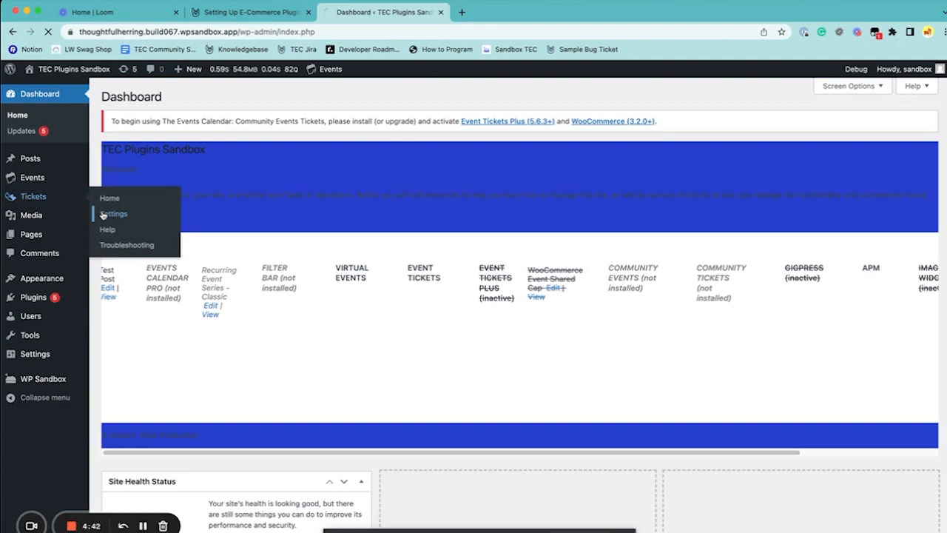
click(116, 213)
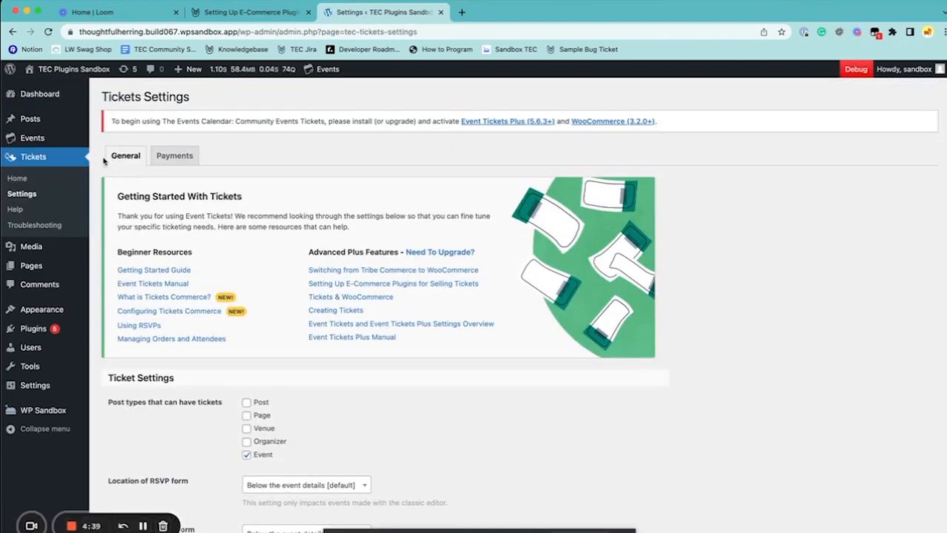
click(175, 155)
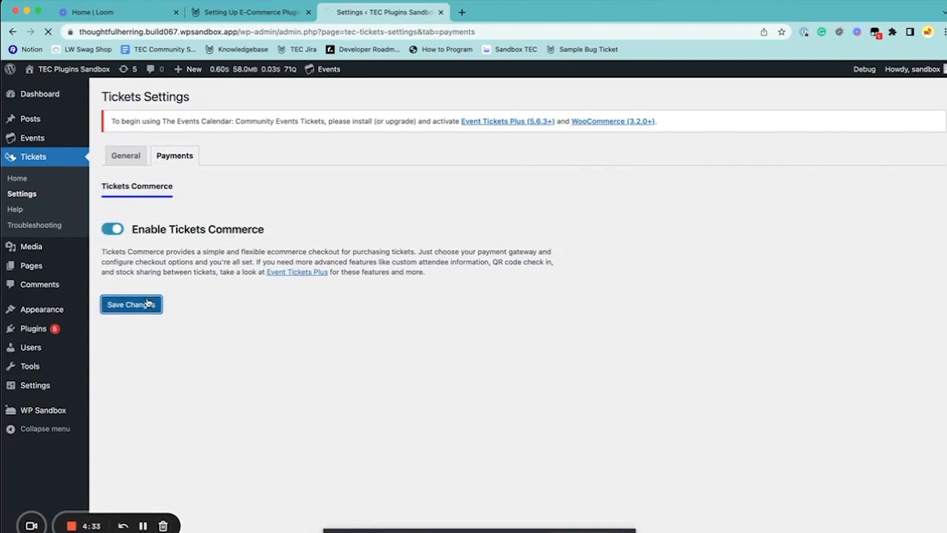
click(131, 305)
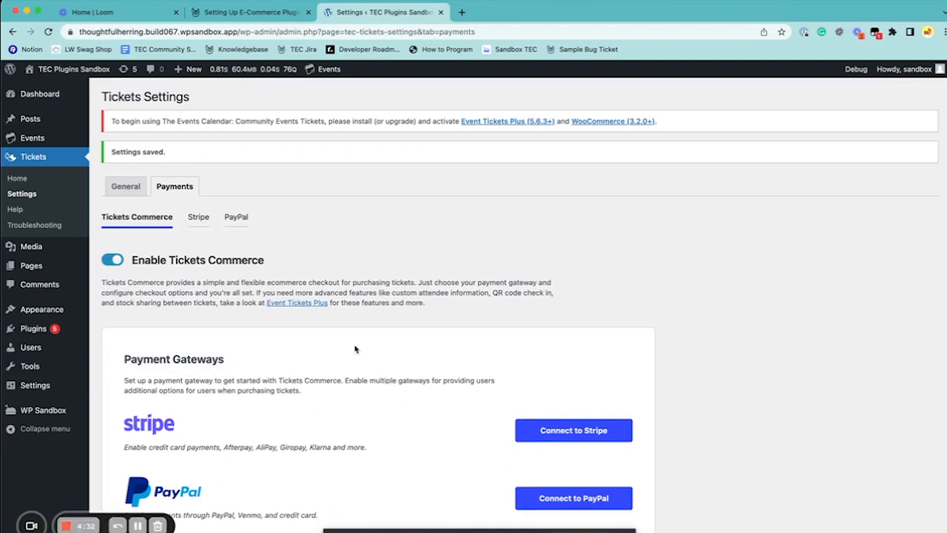
Review the revealed Stripe and PayPal gateway, currency and page options
scroll(down, 3)
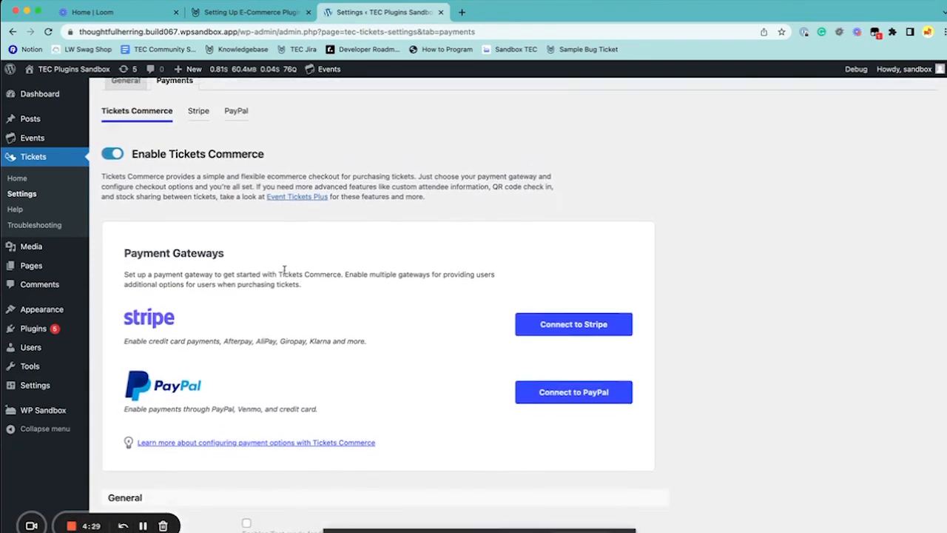
scroll(down, 3)
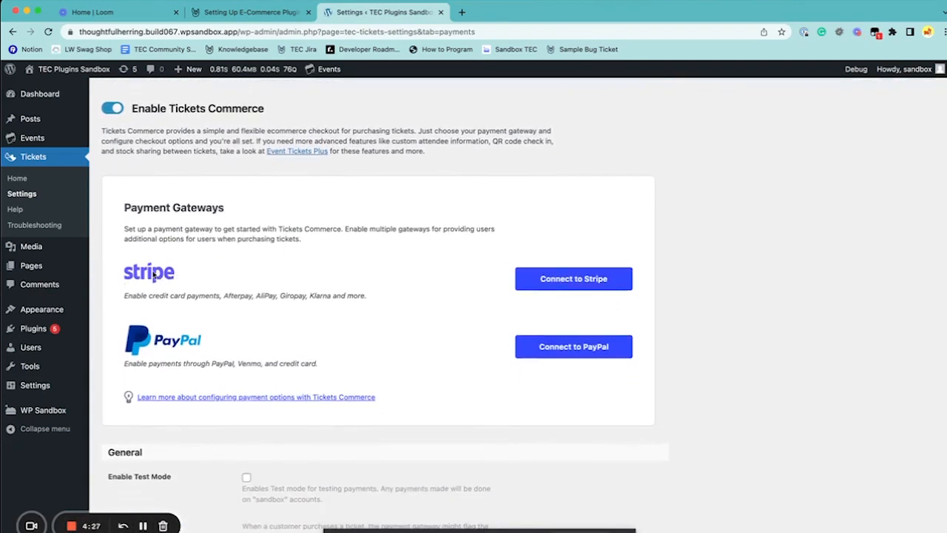
scroll(down, 3)
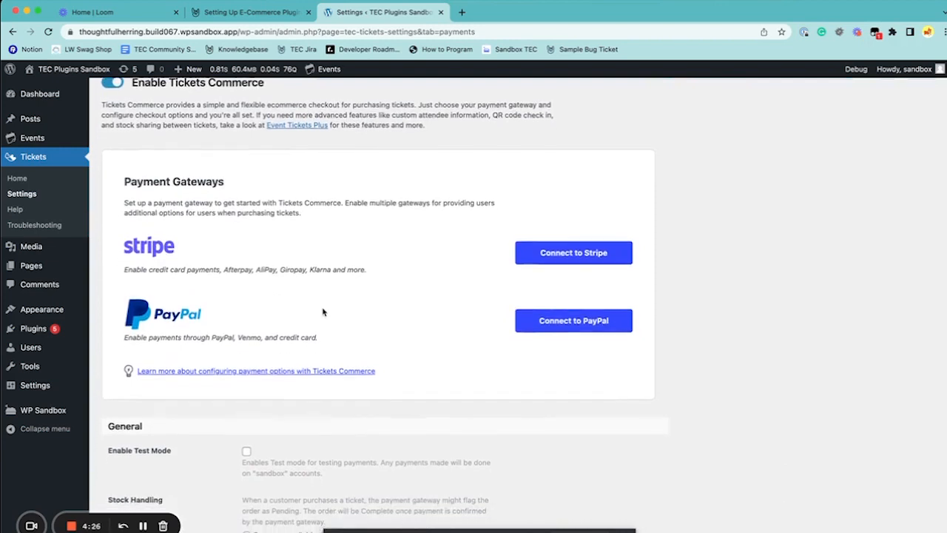
scroll(down, 3)
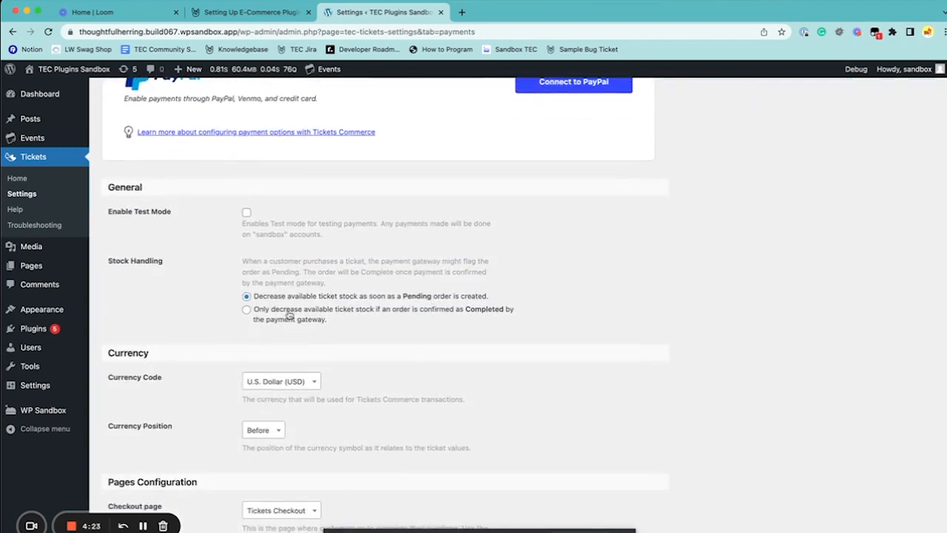
scroll(down, 3)
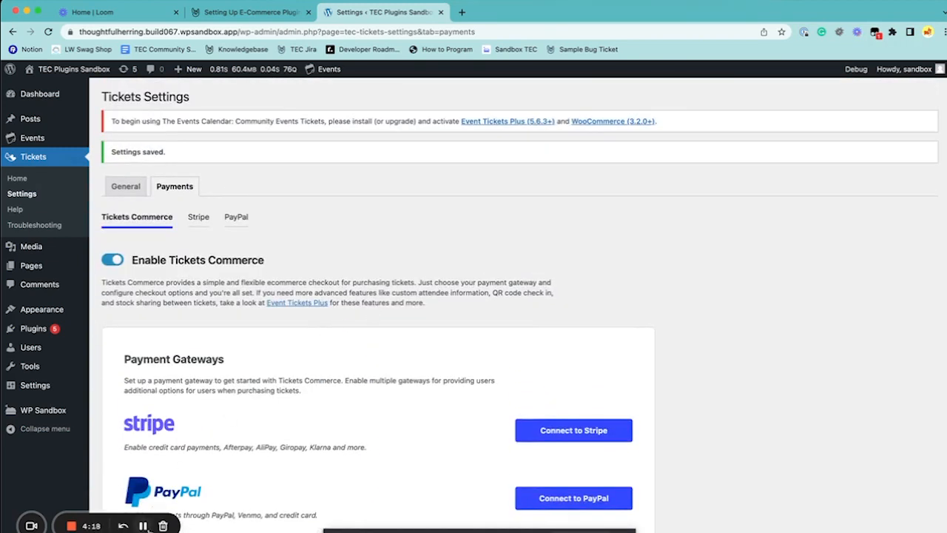
Return to the WordPress admin Dashboard
click(40, 93)
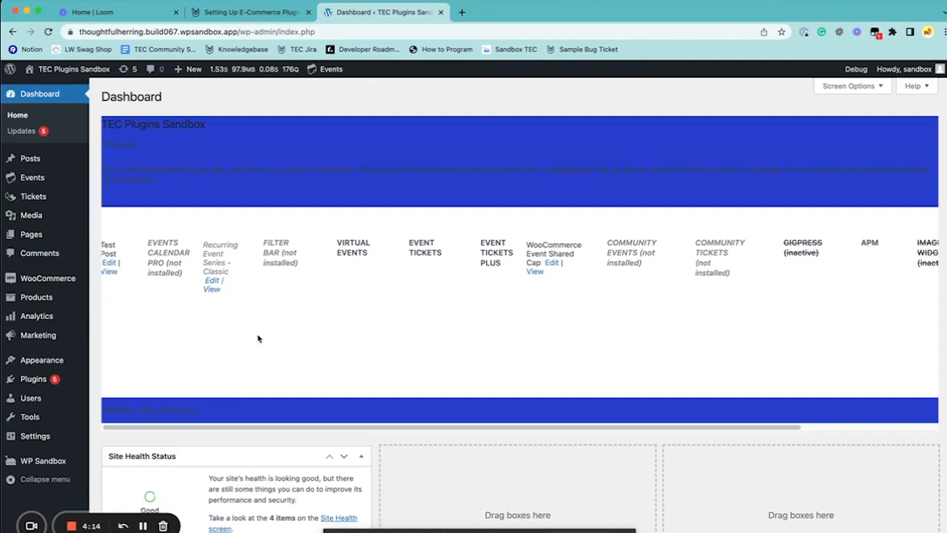
mouse_move(193, 329)
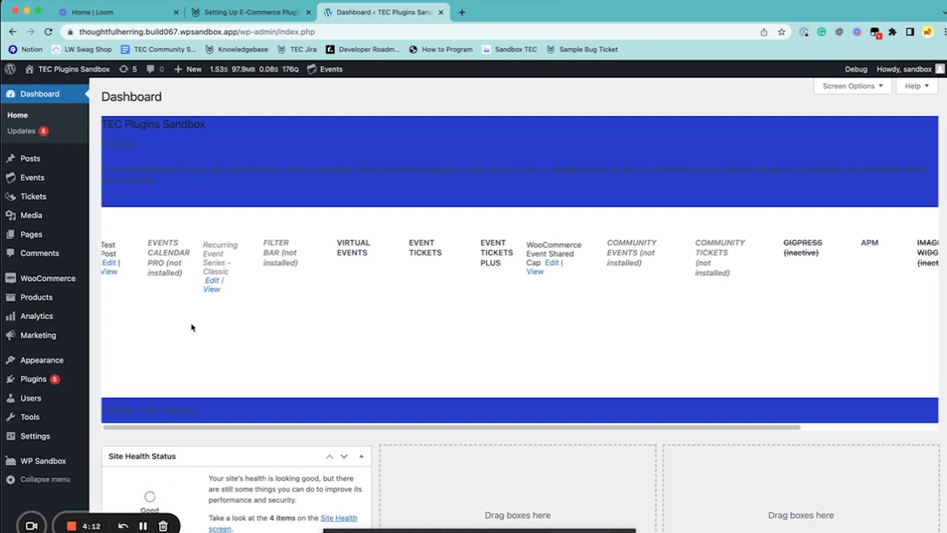
mouse_move(450, 329)
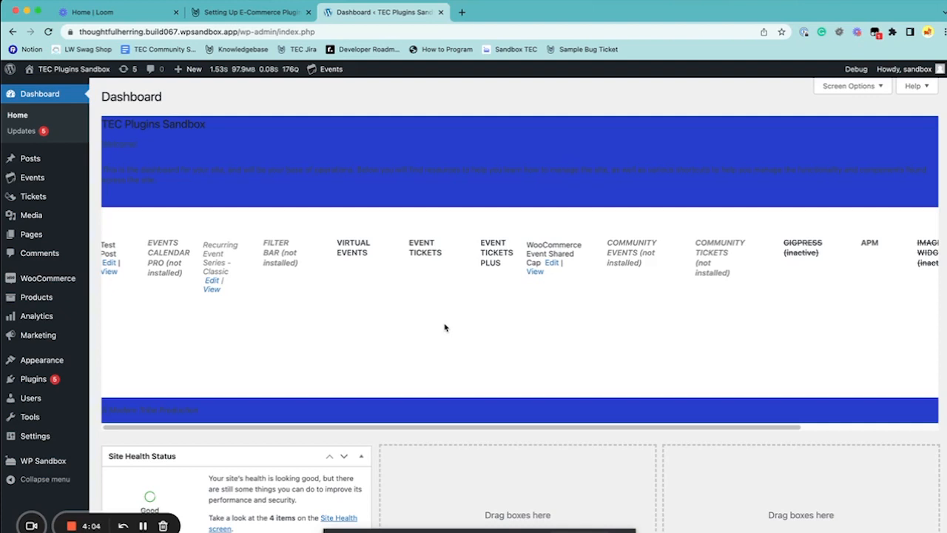
mouse_move(273, 350)
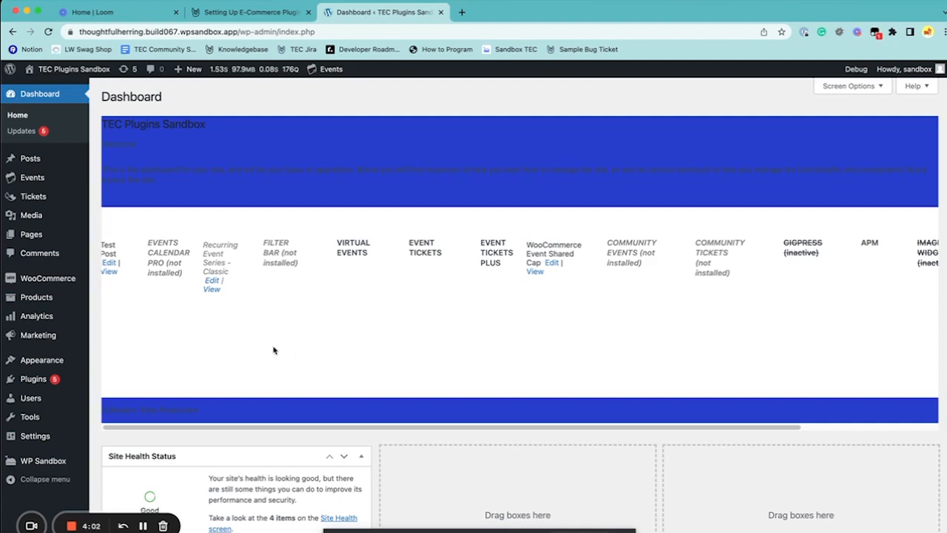
mouse_move(257, 355)
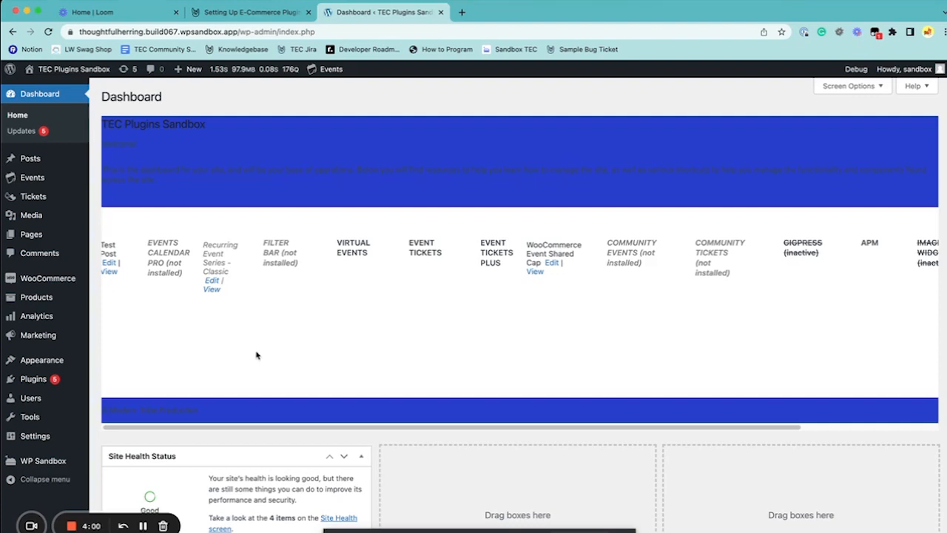
mouse_move(123, 306)
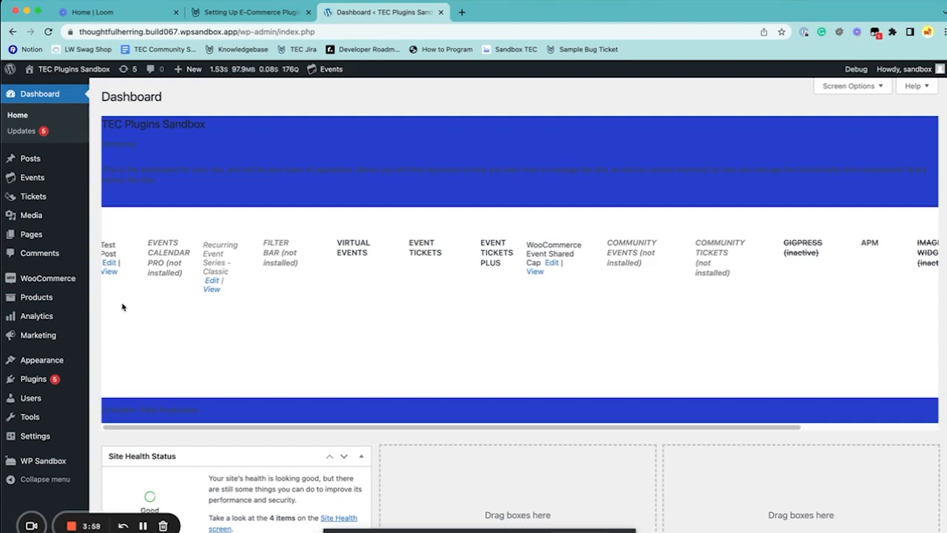
mouse_move(260, 240)
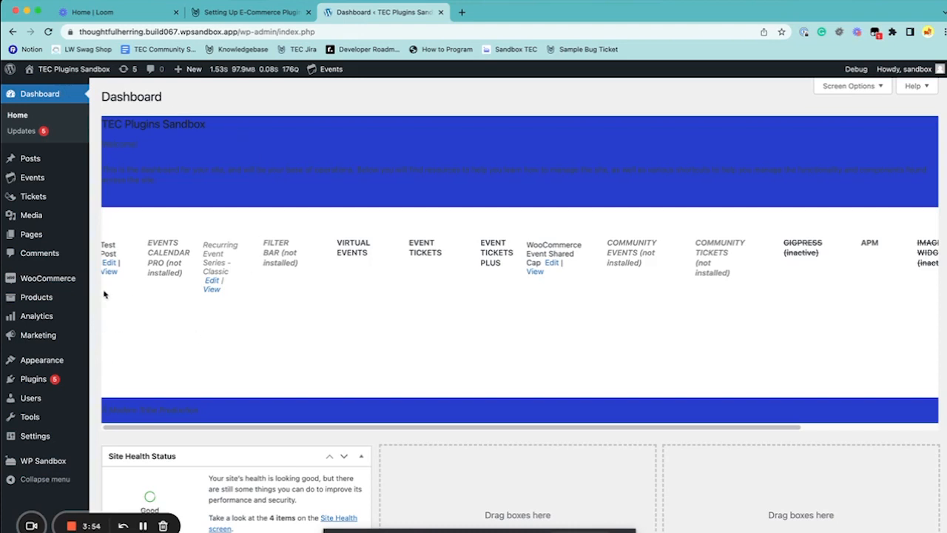
mouse_move(198, 248)
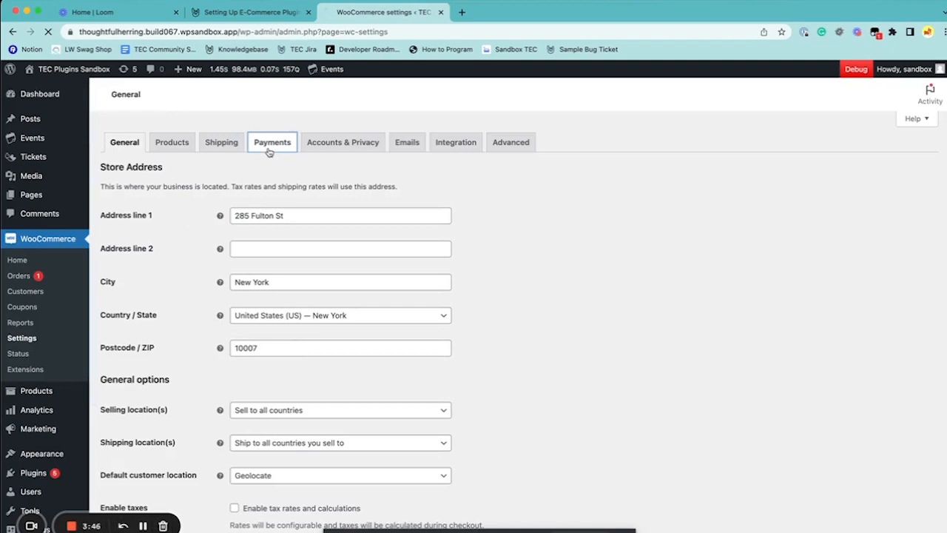
View the WooCommerce payment methods, where only Check payments is enabled
click(272, 142)
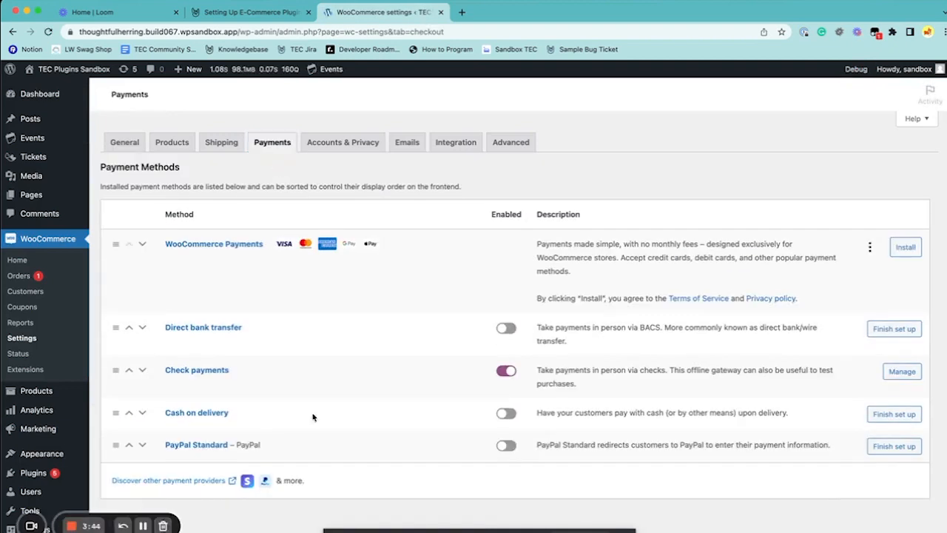
mouse_move(502, 276)
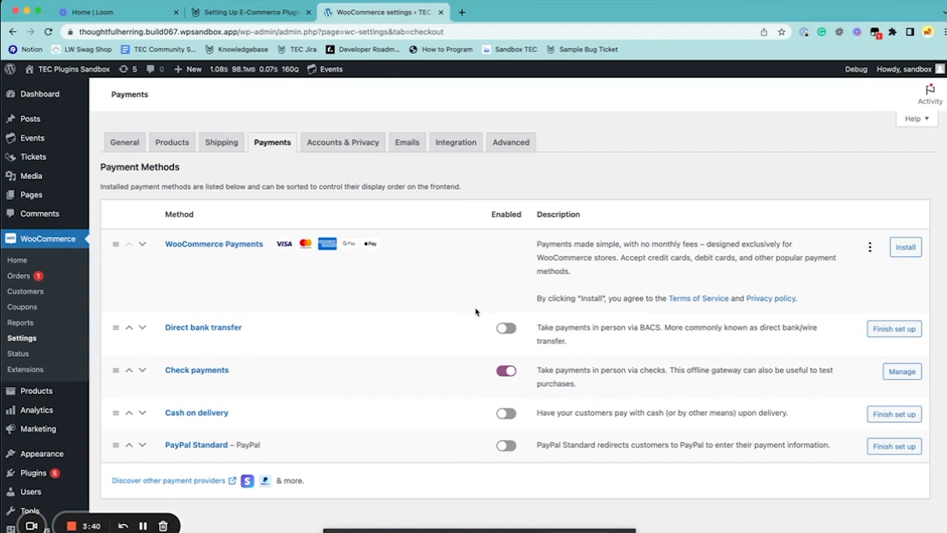
mouse_move(197, 369)
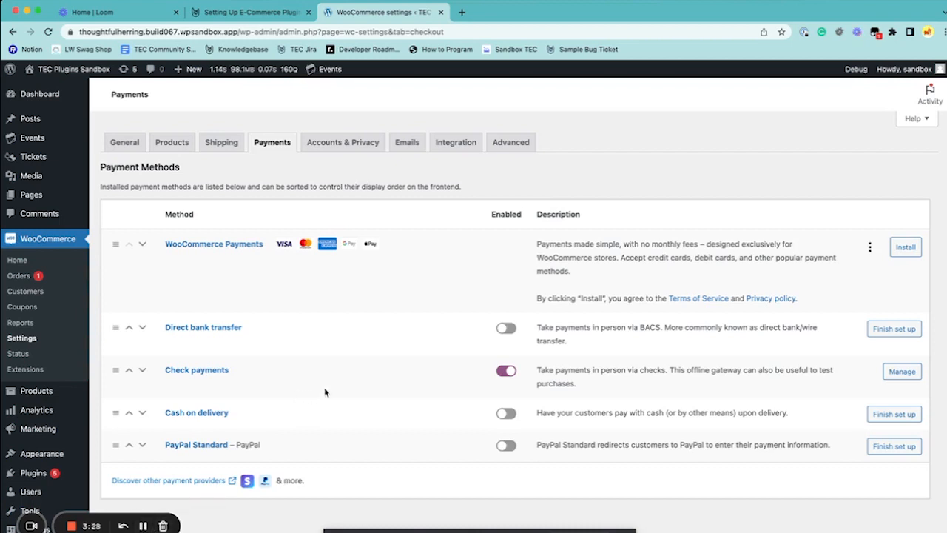
mouse_move(367, 272)
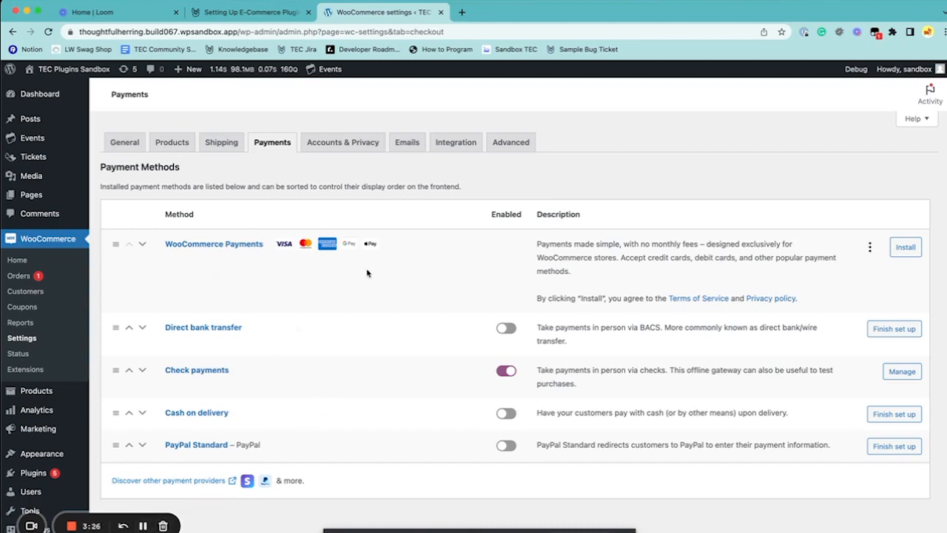
mouse_move(102, 248)
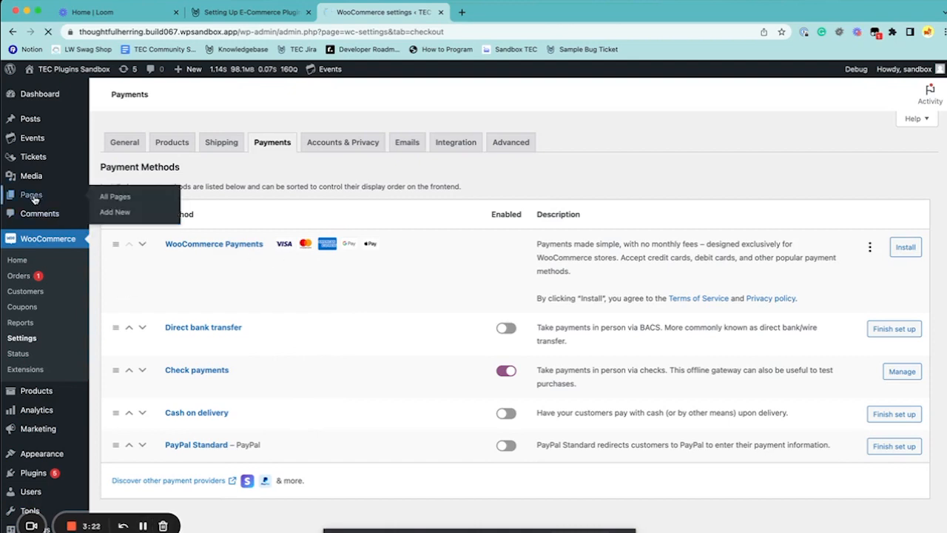
Show the list of all 68 site pages, including Cart and Checkout
click(116, 195)
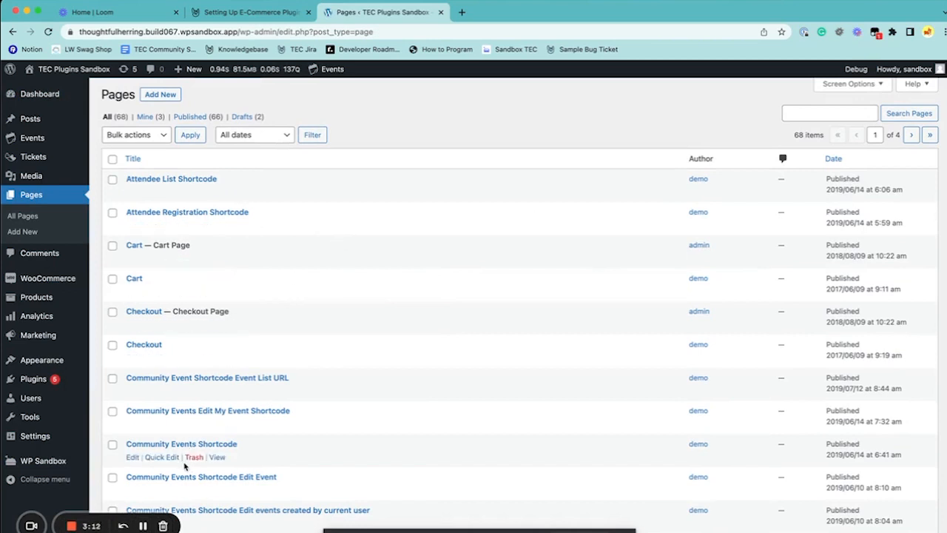
mouse_move(252, 250)
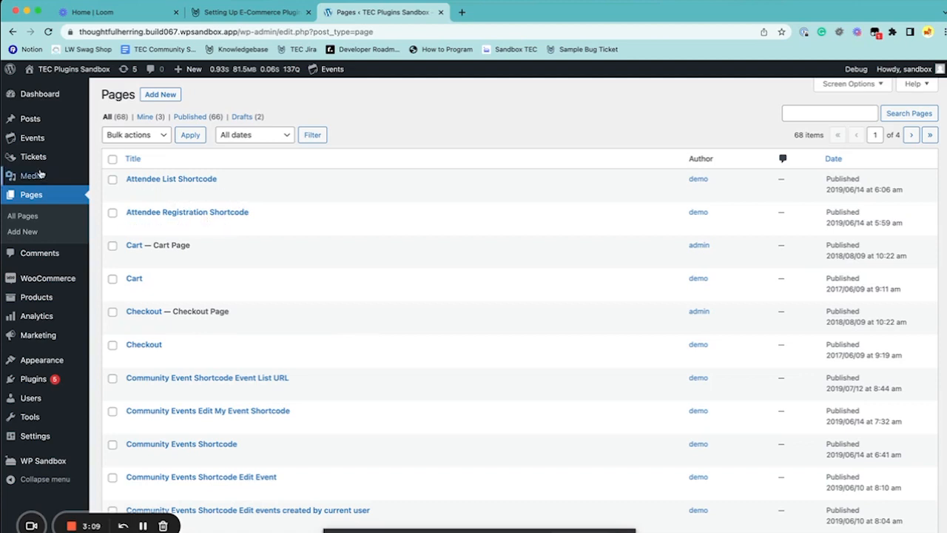
mouse_move(249, 174)
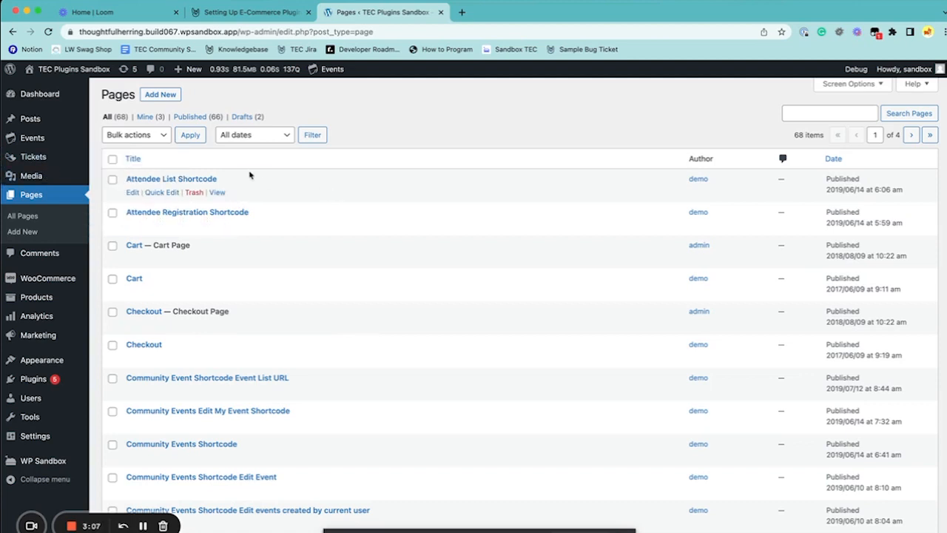
mouse_move(32, 157)
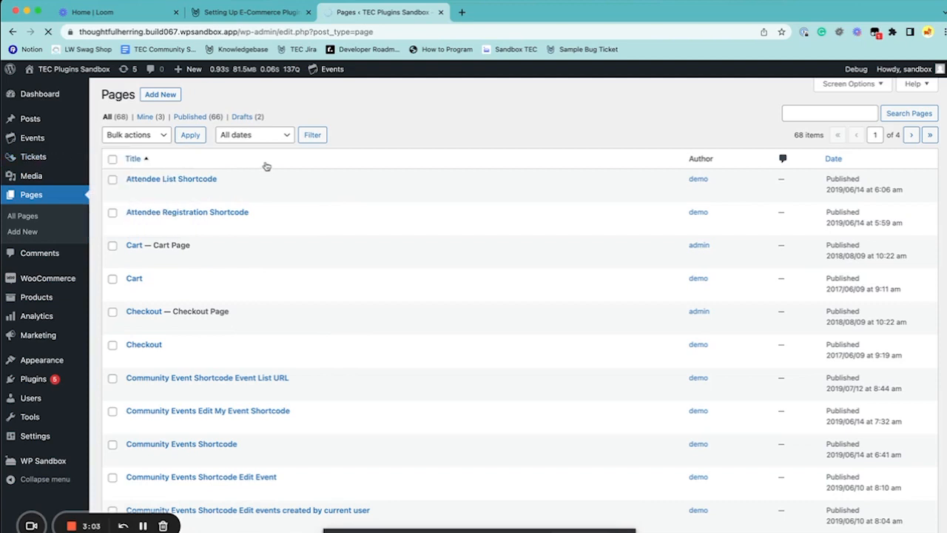
Review the ticket WooCommerce integration order statuses, then go to WooCommerce settings
click(32, 157)
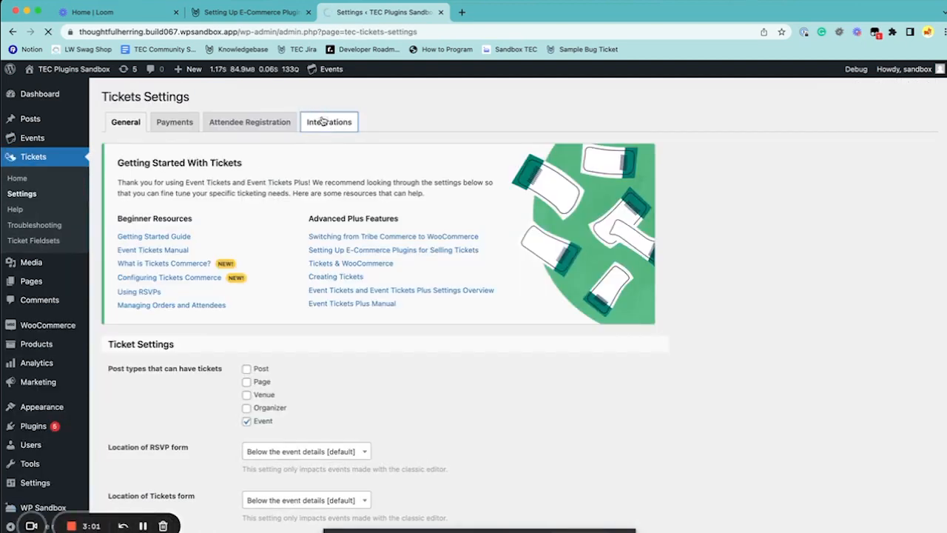
click(328, 121)
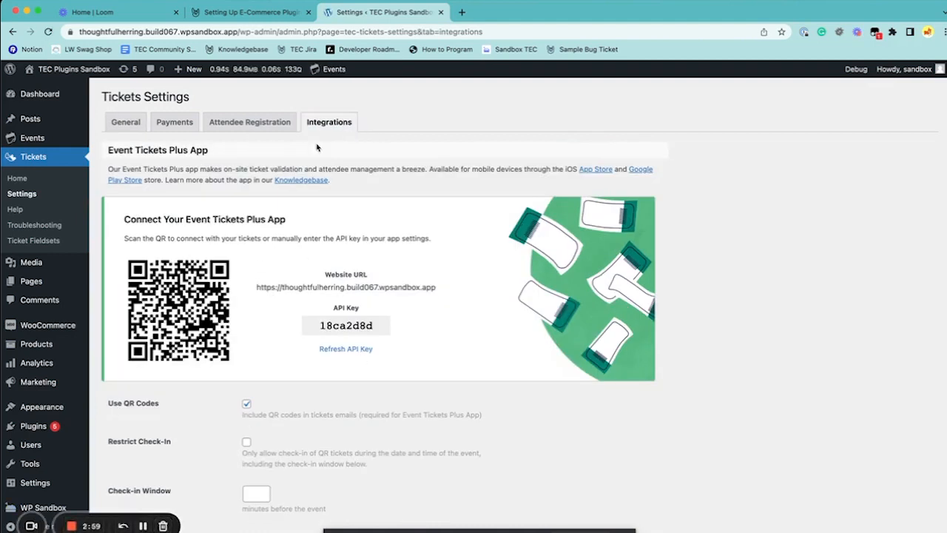
scroll(down, 3)
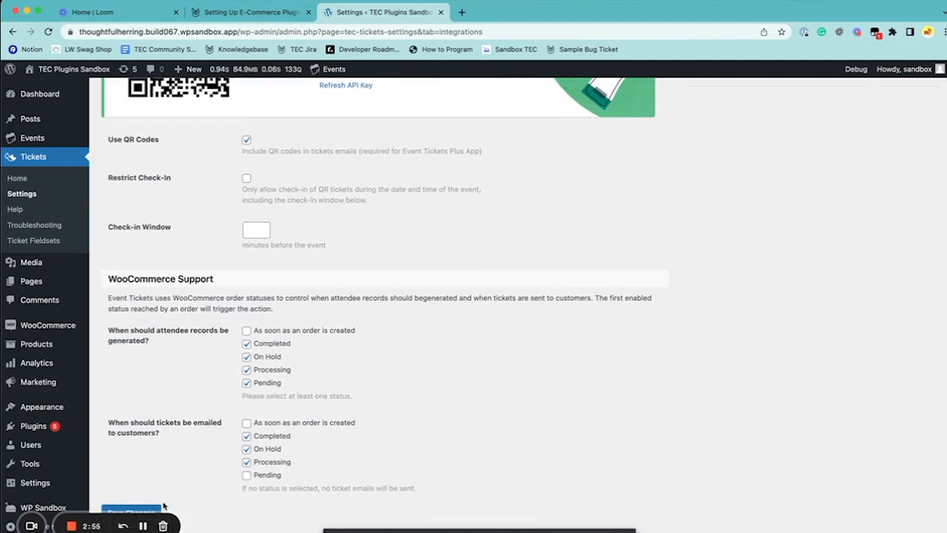
mouse_move(182, 376)
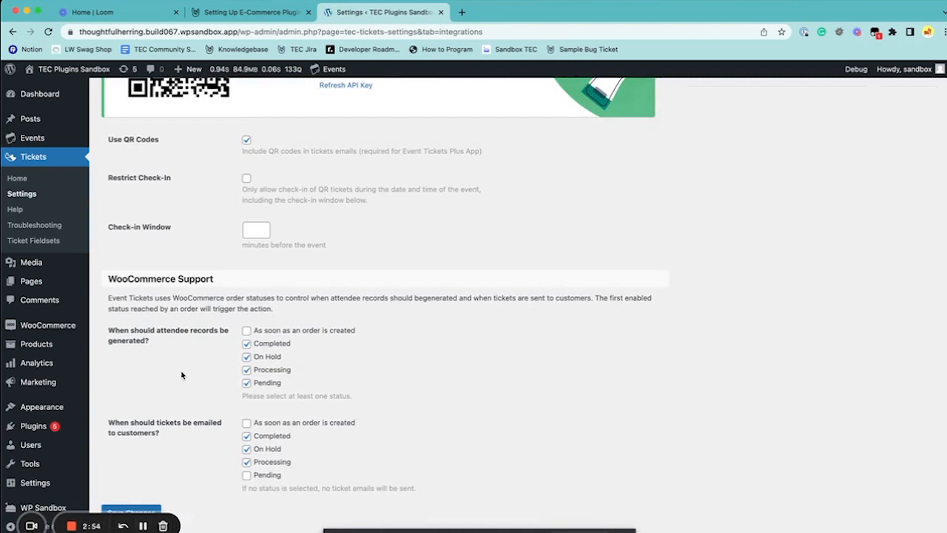
mouse_move(196, 348)
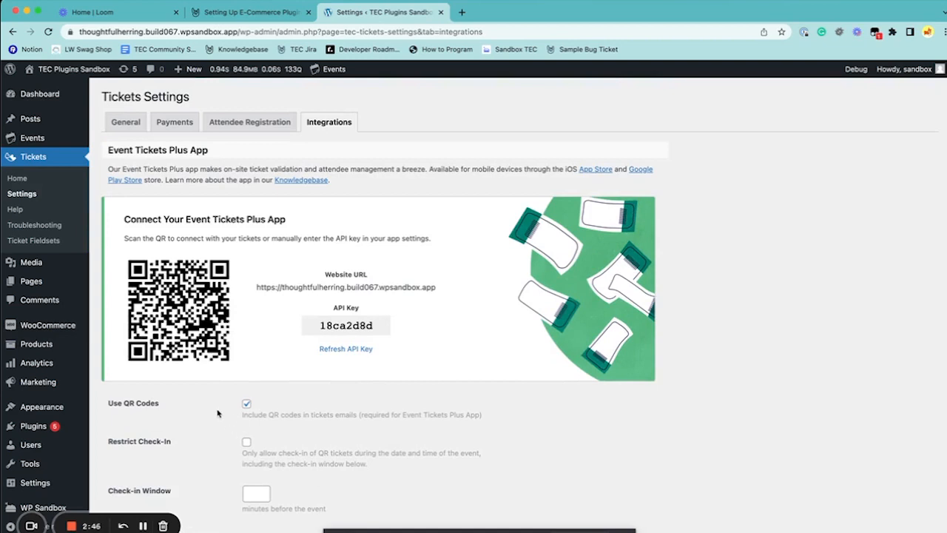
mouse_move(130, 381)
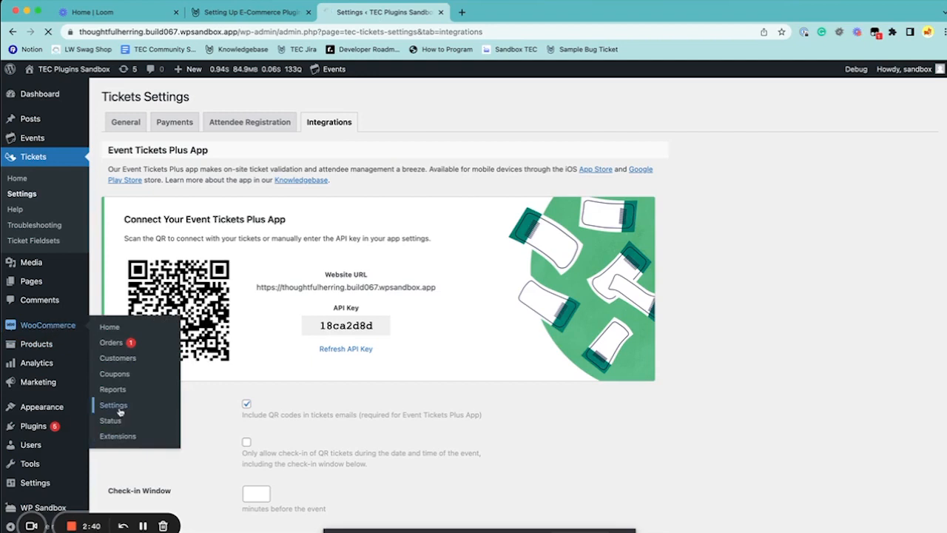
click(113, 406)
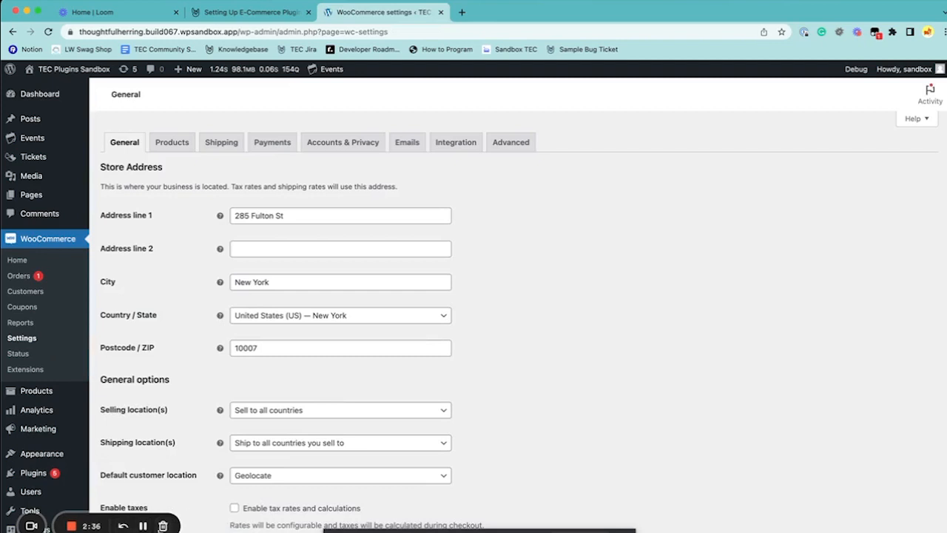
mouse_move(220, 142)
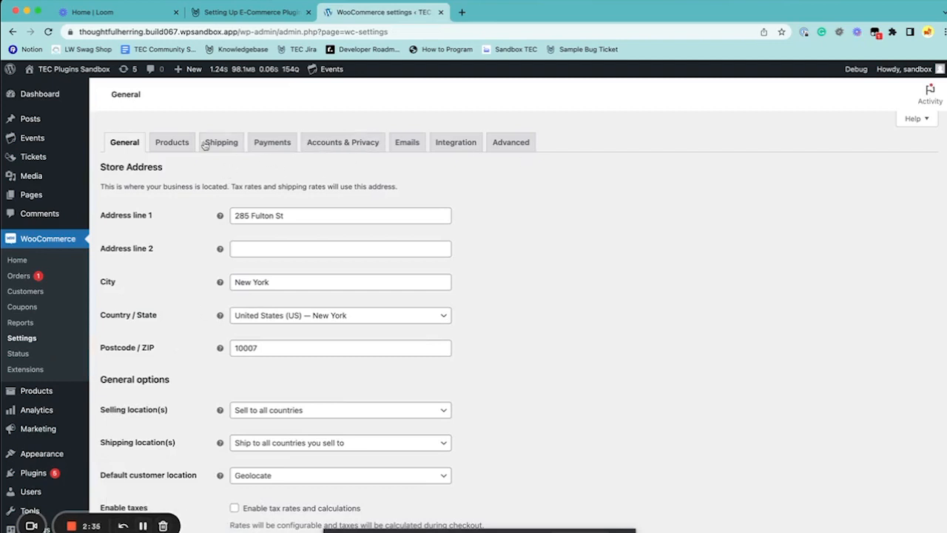
Review WooCommerce inventory: stock management on, 60-minute hold, thresholds 2 and 0
click(172, 142)
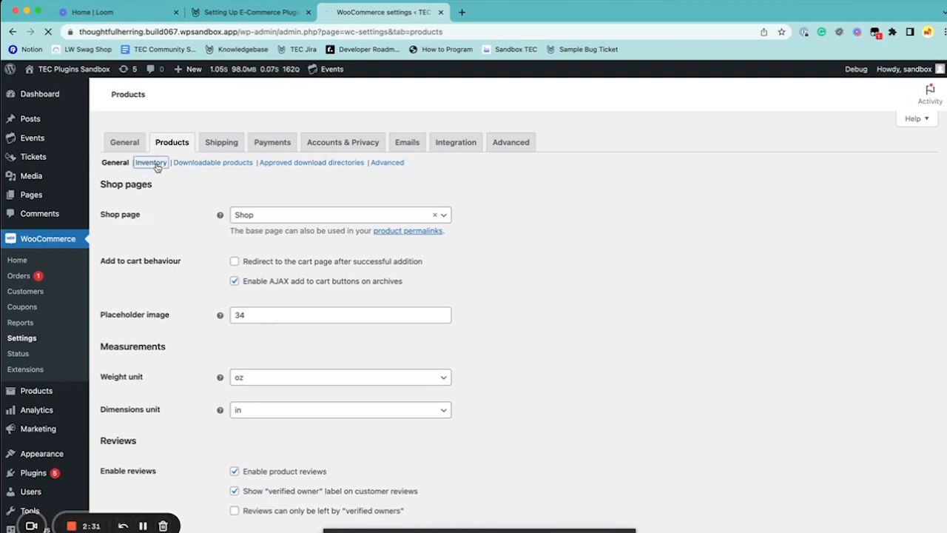
click(151, 162)
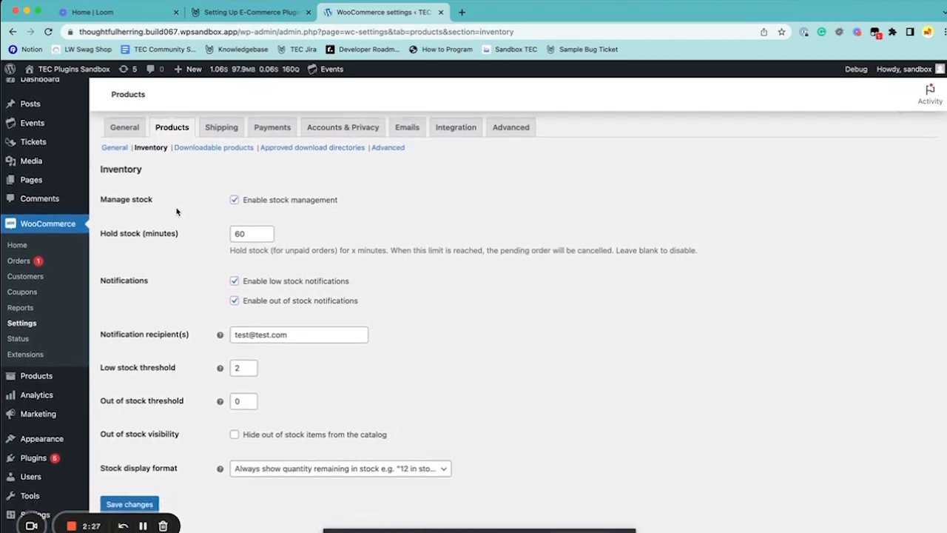
scroll(down, 3)
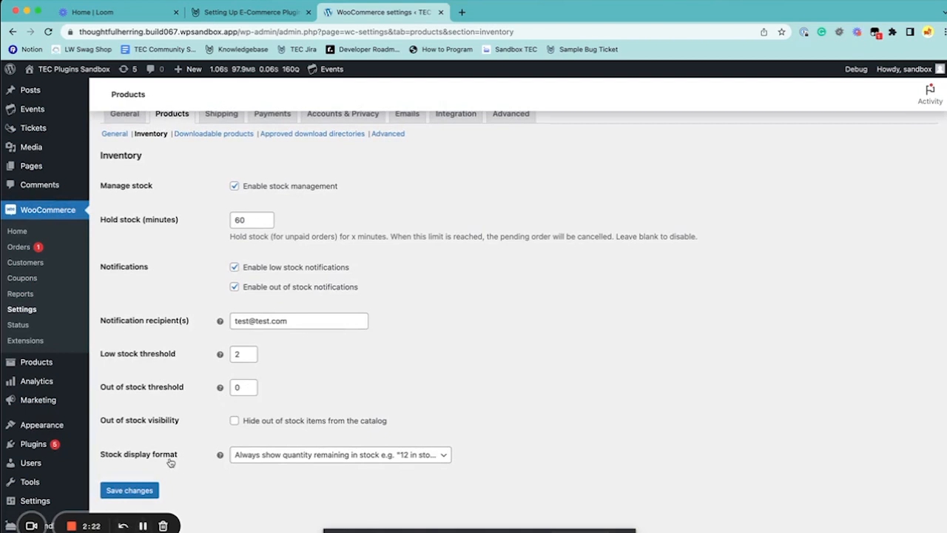
mouse_move(204, 473)
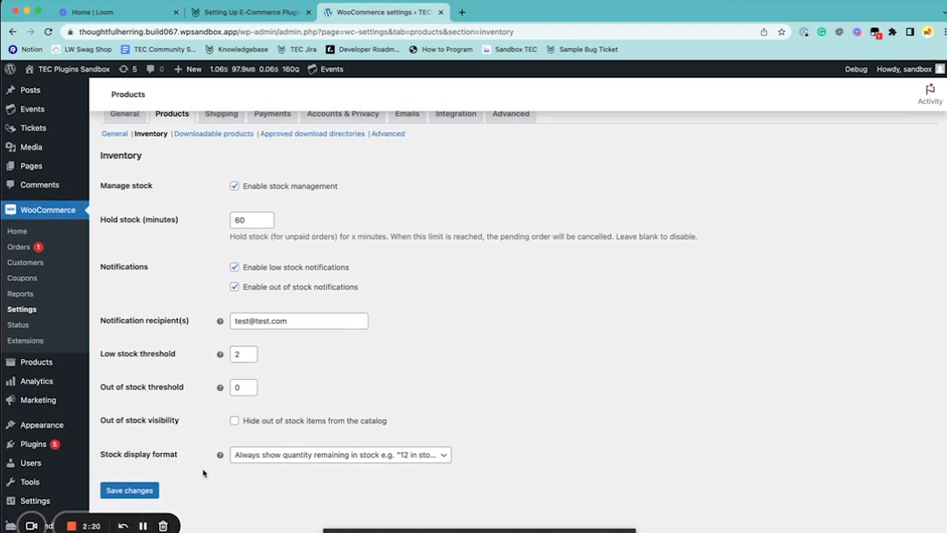
scroll(down, 3)
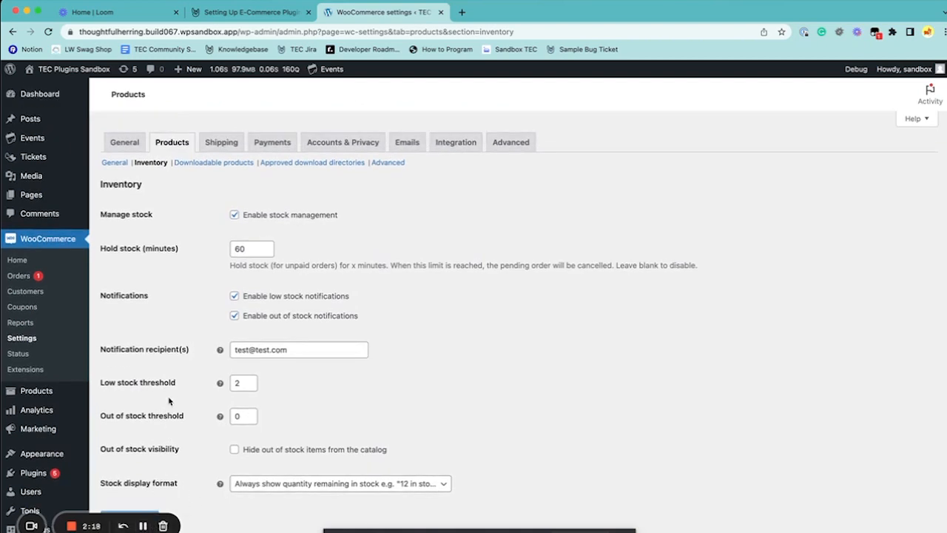
mouse_move(184, 352)
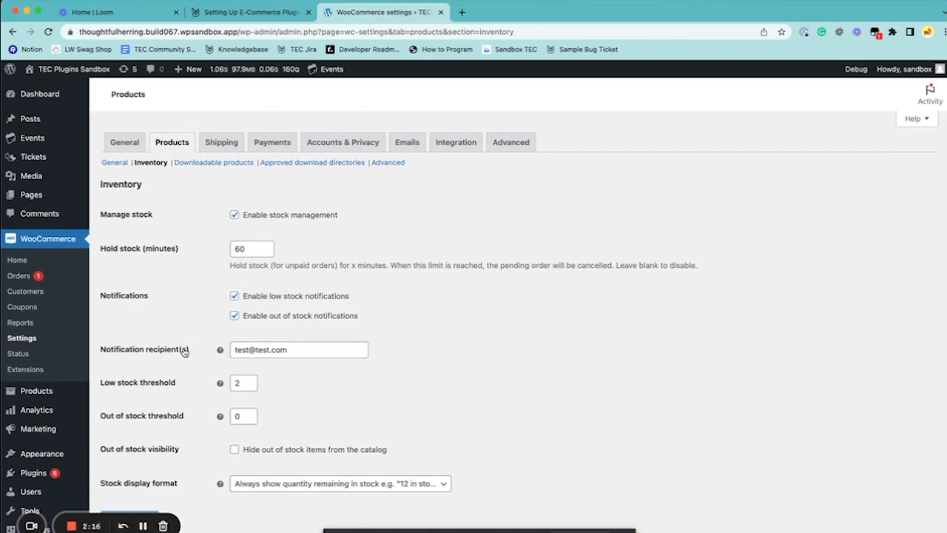
mouse_move(190, 355)
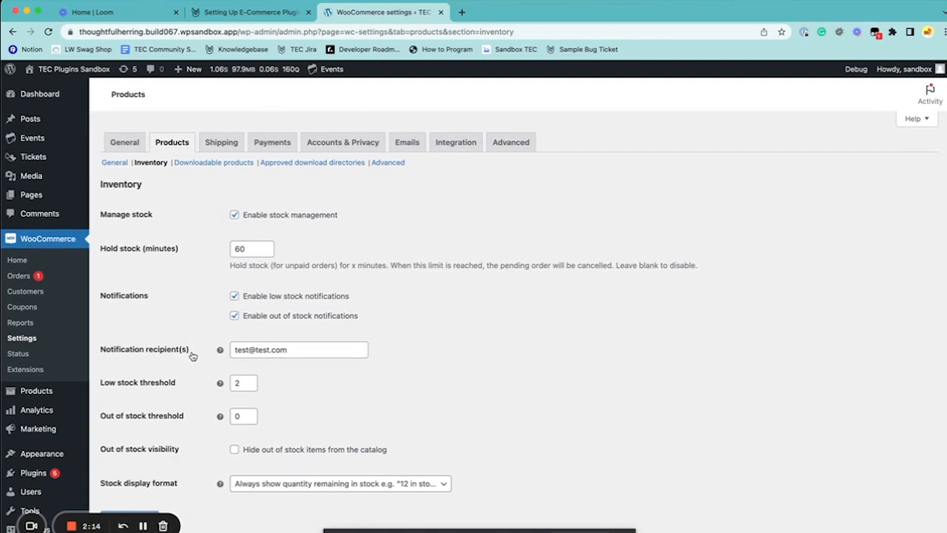
mouse_move(166, 210)
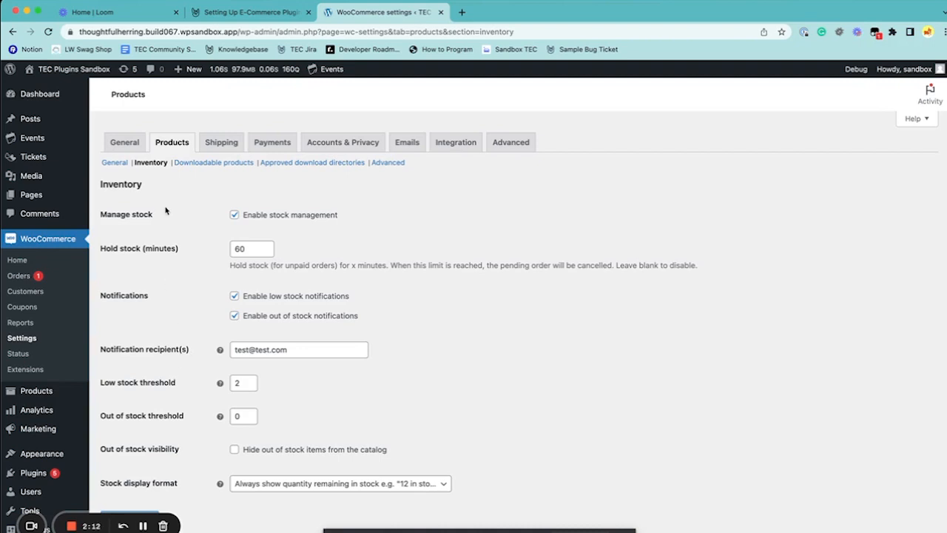
mouse_move(179, 506)
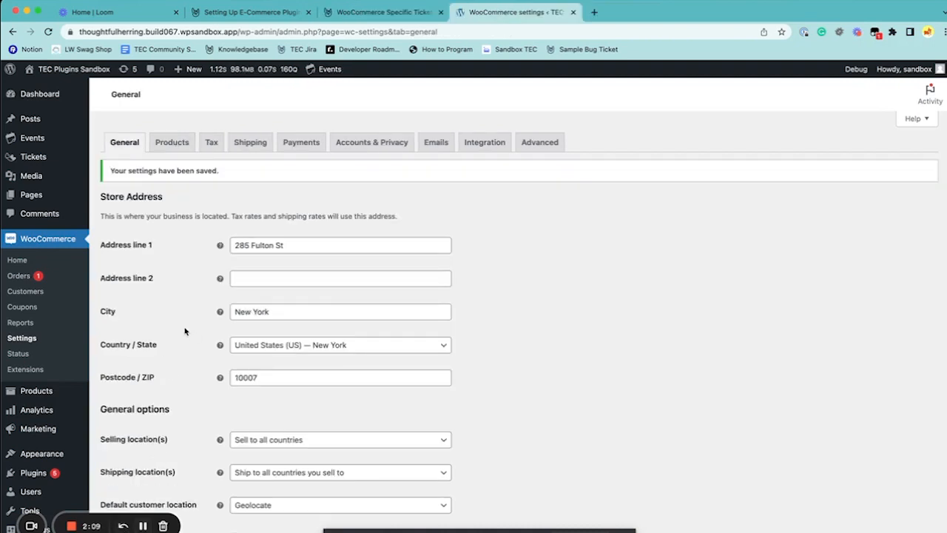
mouse_move(195, 258)
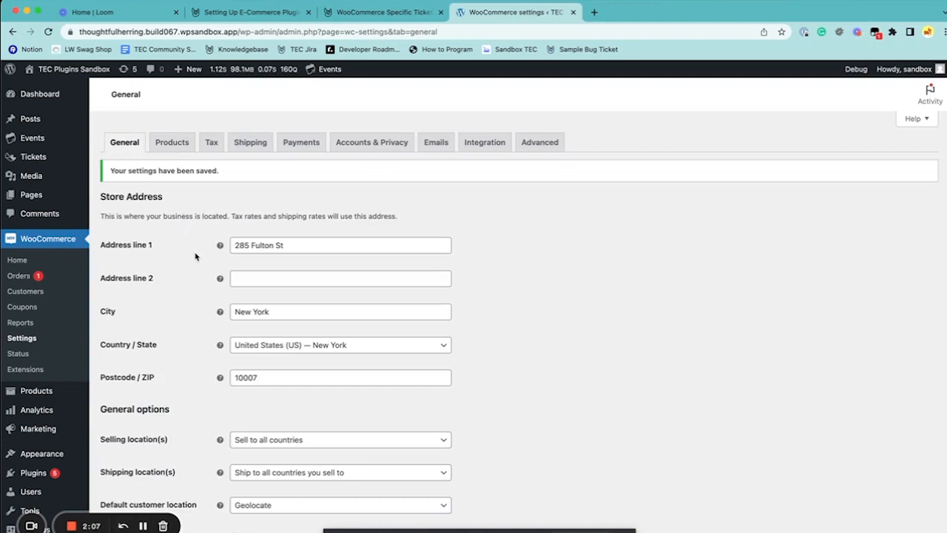
scroll(down, 3)
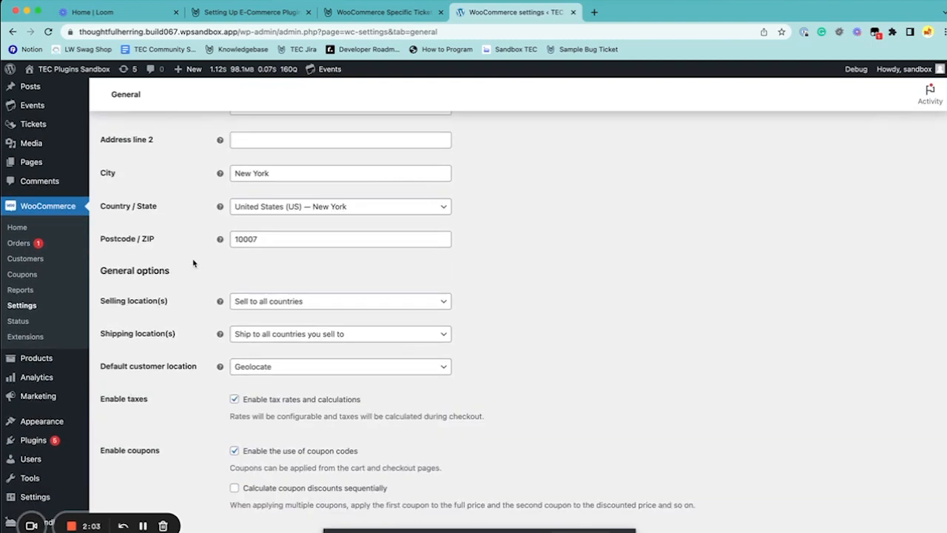
scroll(down, 3)
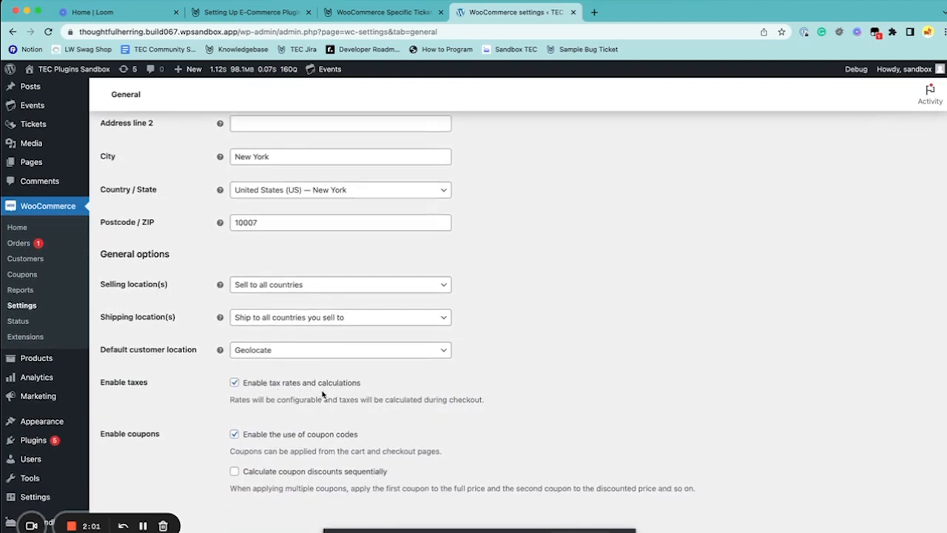
scroll(down, 3)
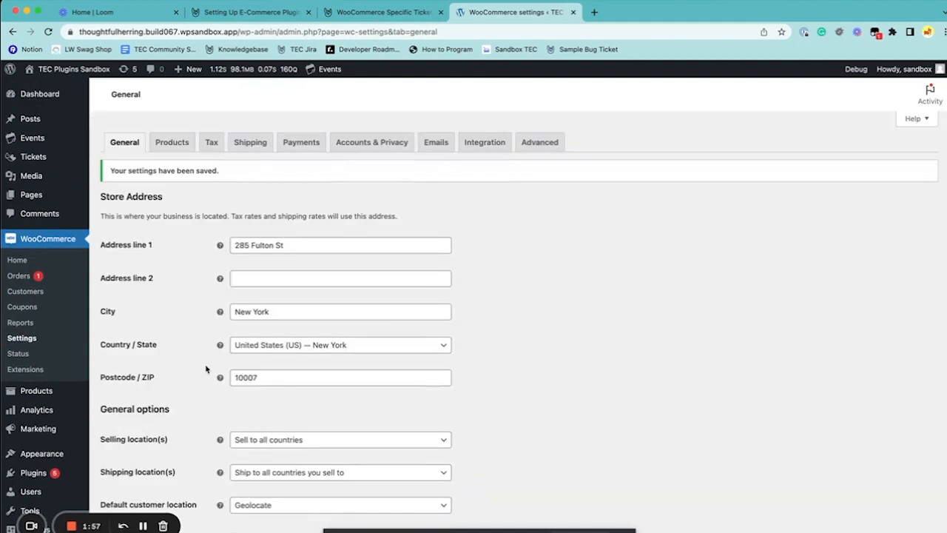
click(210, 142)
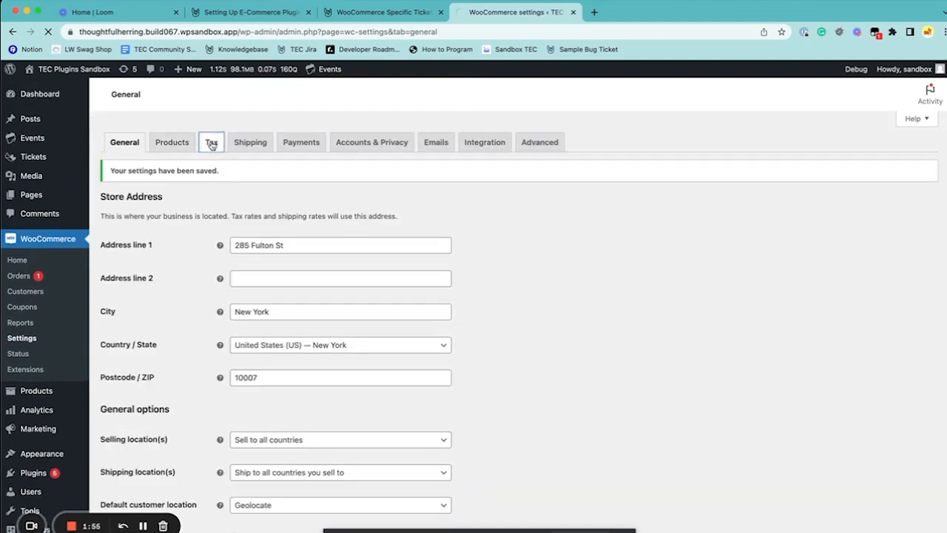
Review WooCommerce tax options: prices exclusive of tax, based on shipping address
click(210, 142)
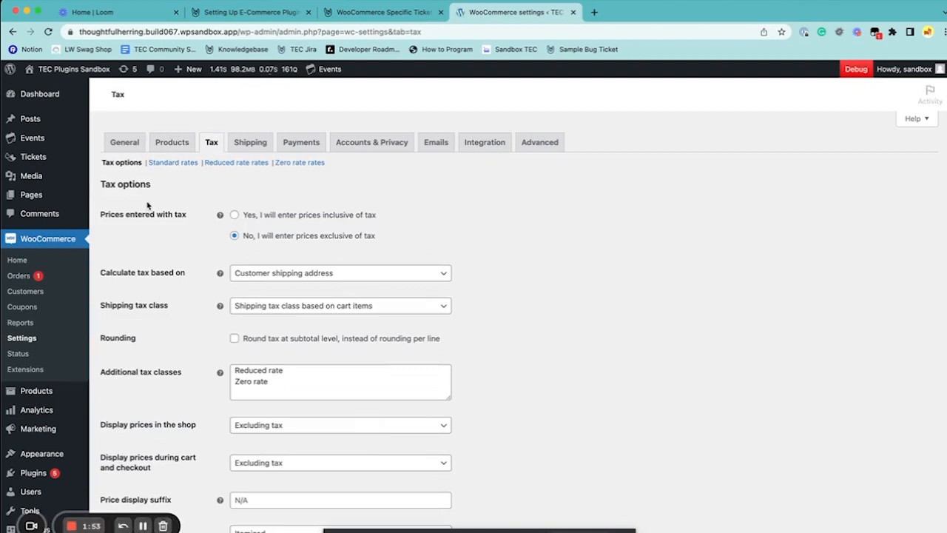
scroll(down, 3)
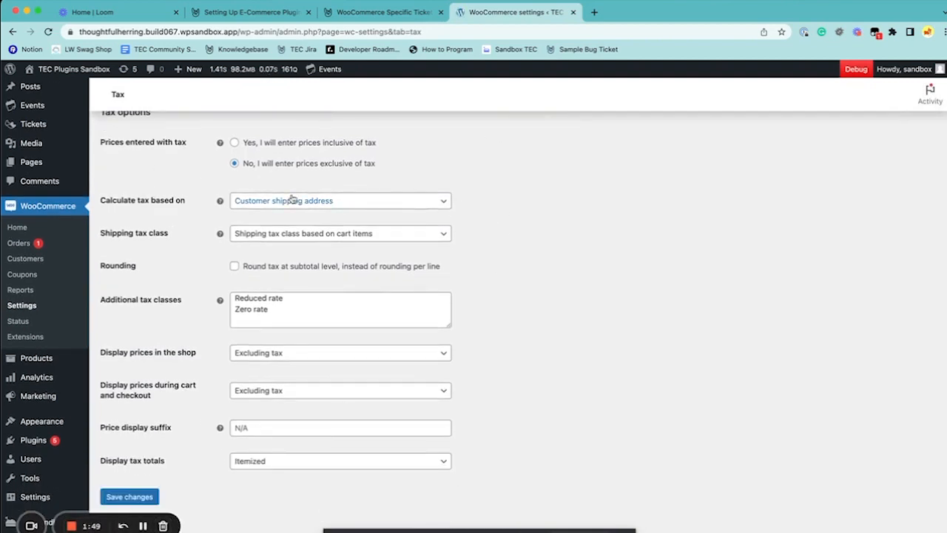
mouse_move(550, 237)
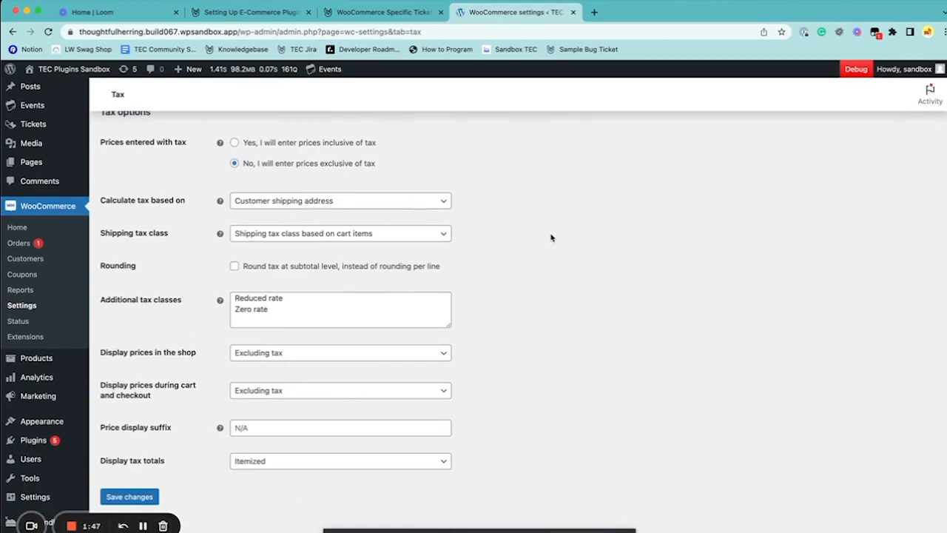
mouse_move(509, 312)
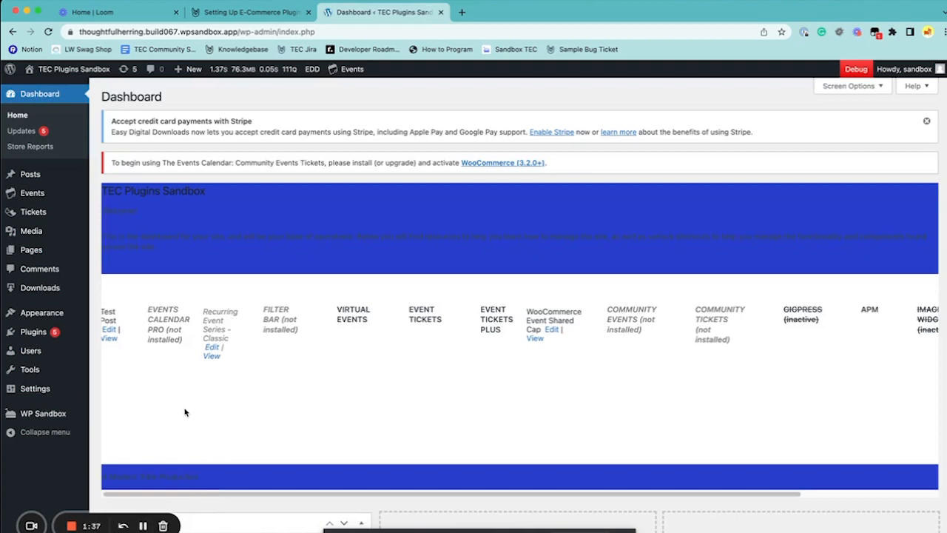
mouse_move(210, 422)
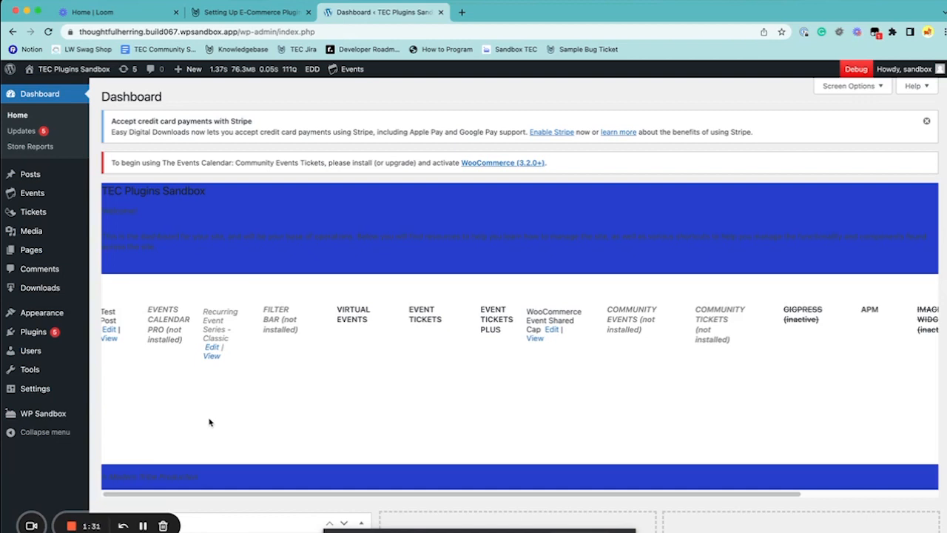
mouse_move(196, 422)
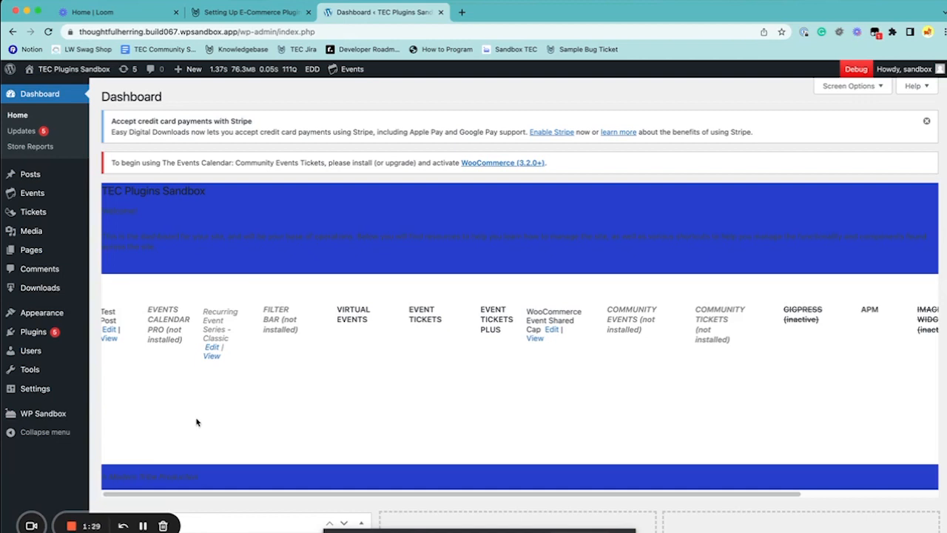
mouse_move(179, 378)
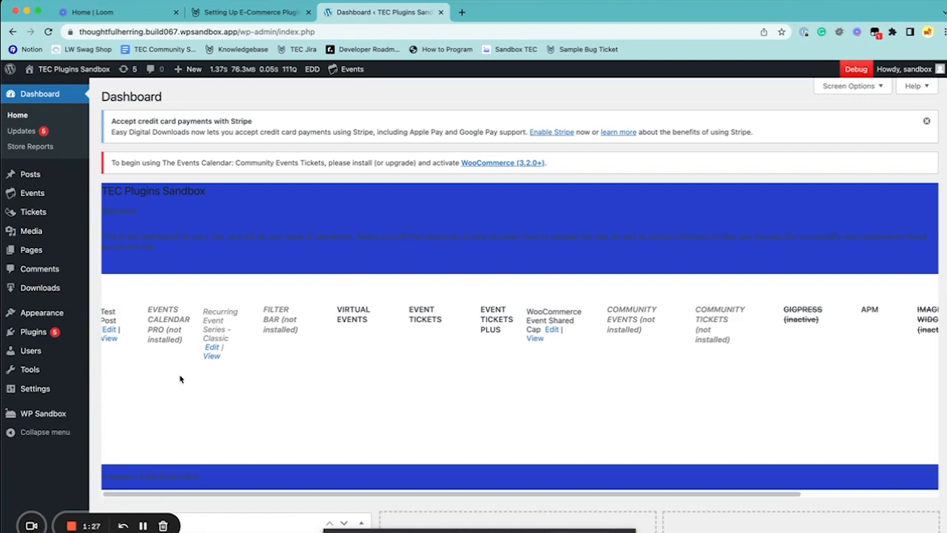
mouse_move(156, 376)
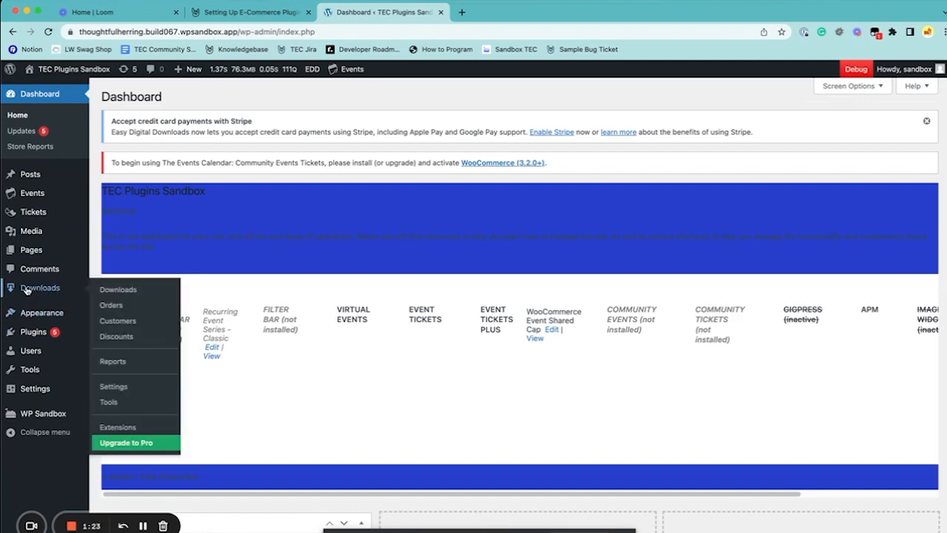
Go to the Easy Digital Downloads settings from the Downloads menu
click(112, 387)
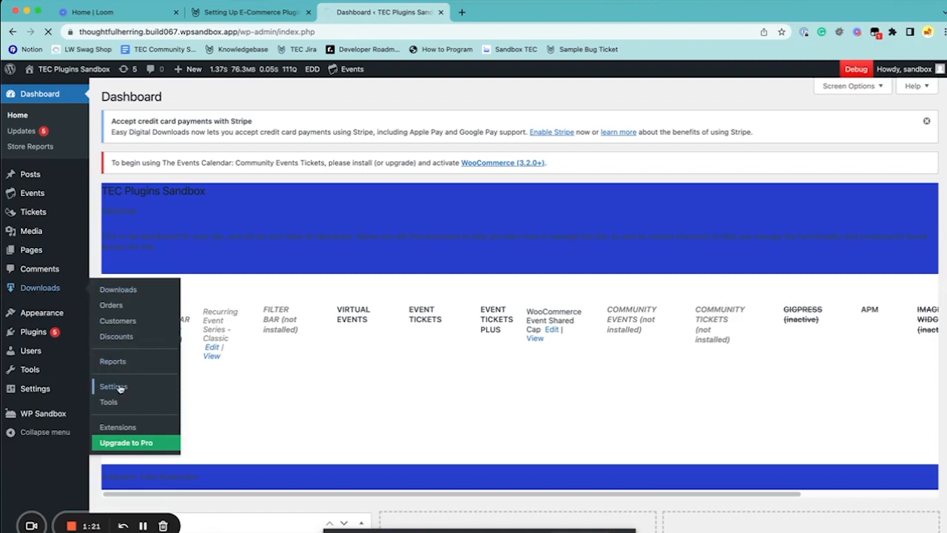
Review Easy Digital Downloads gateways with test mode off and none active, then return to General
click(112, 386)
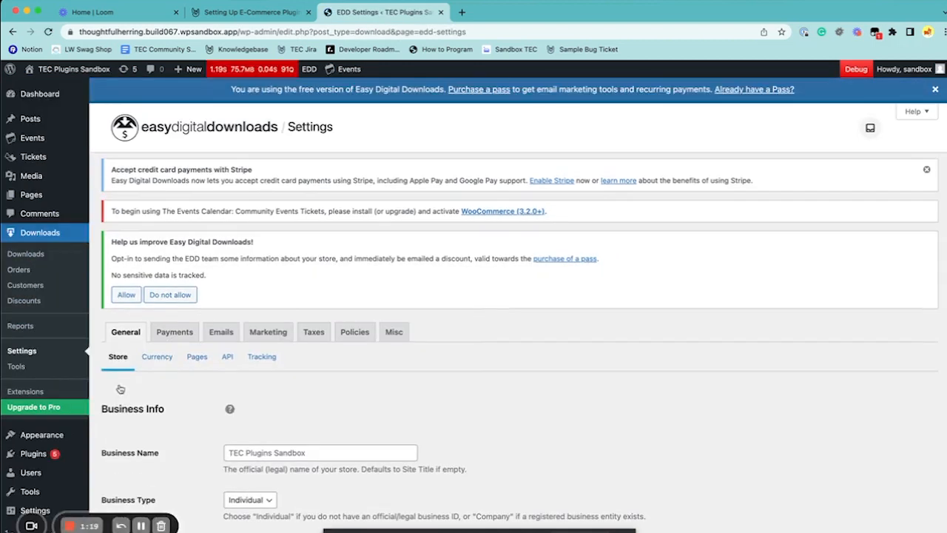
click(175, 332)
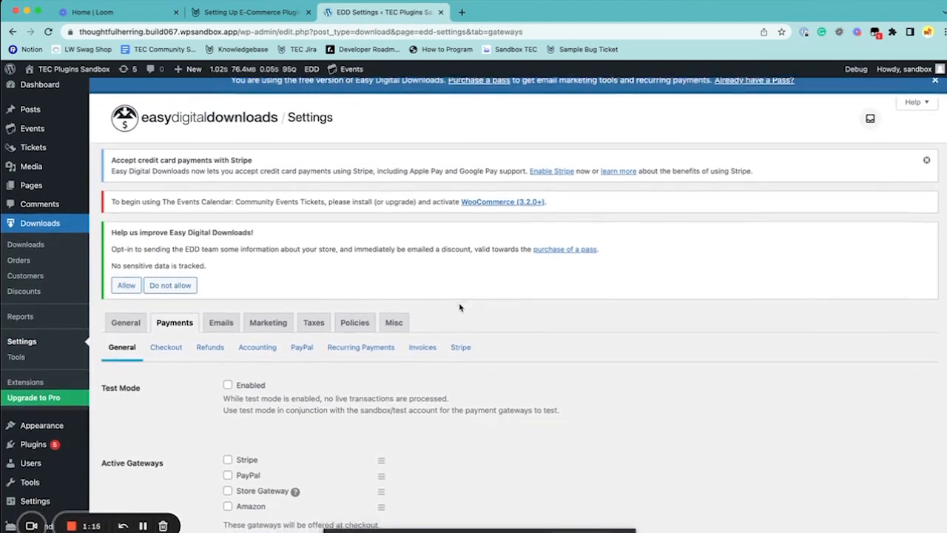
scroll(down, 3)
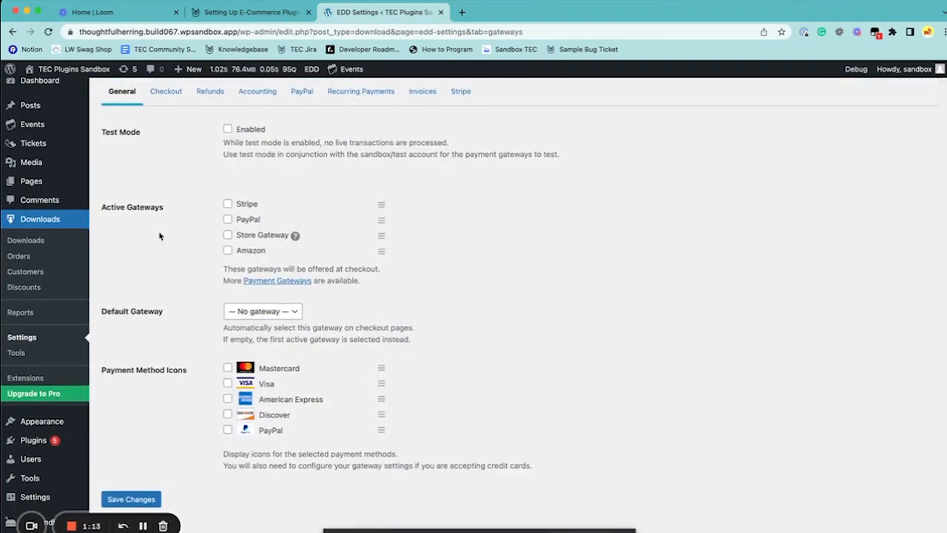
mouse_move(412, 363)
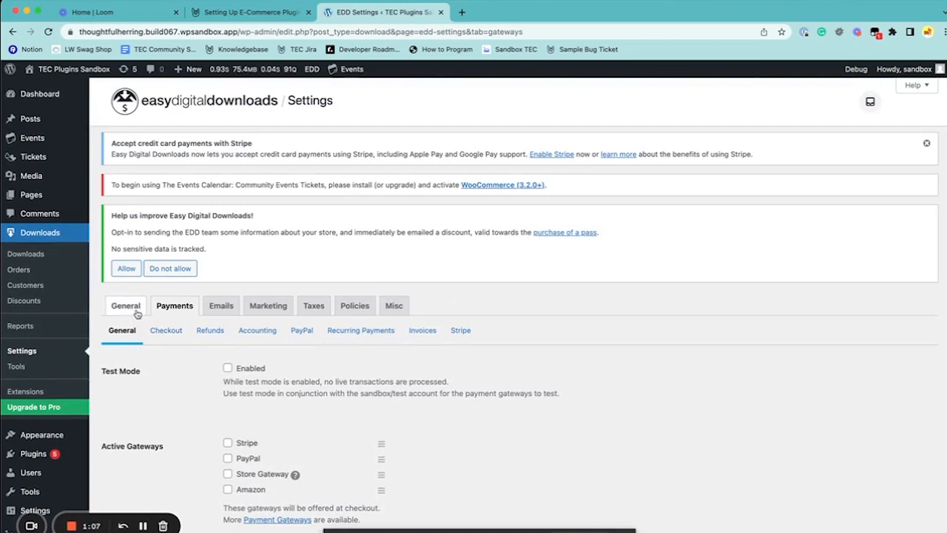
scroll(down, 3)
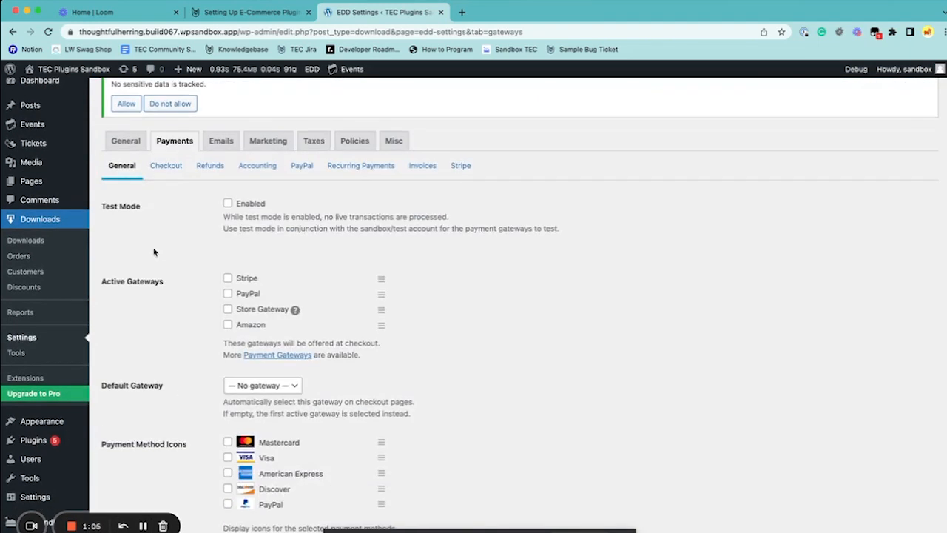
click(124, 141)
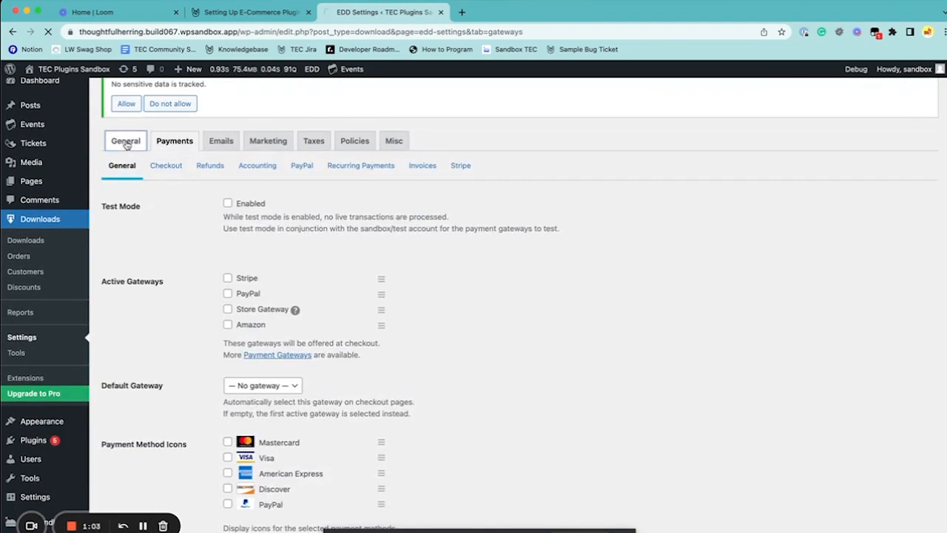
Review the Easy Digital Downloads page assignments for Checkout, Confirmation, Receipt, Failed and Order History
click(125, 141)
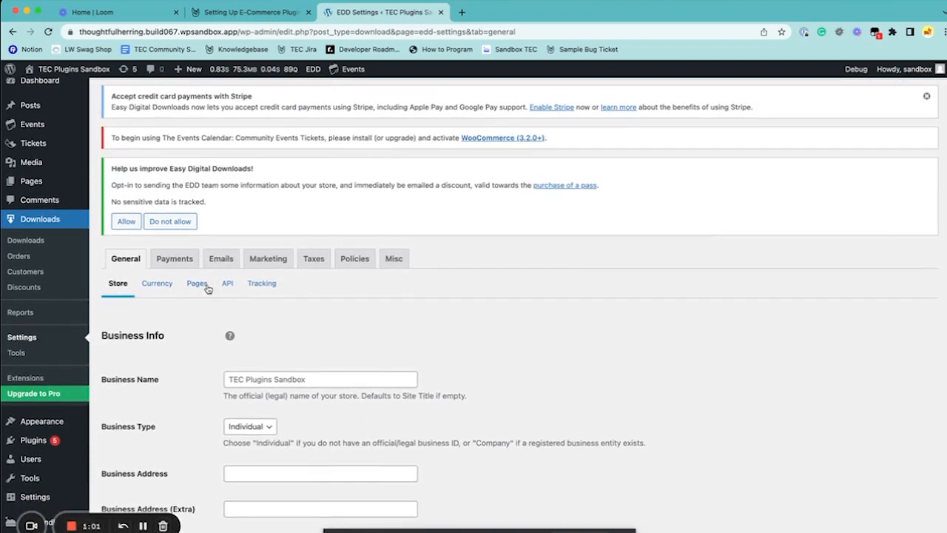
click(197, 284)
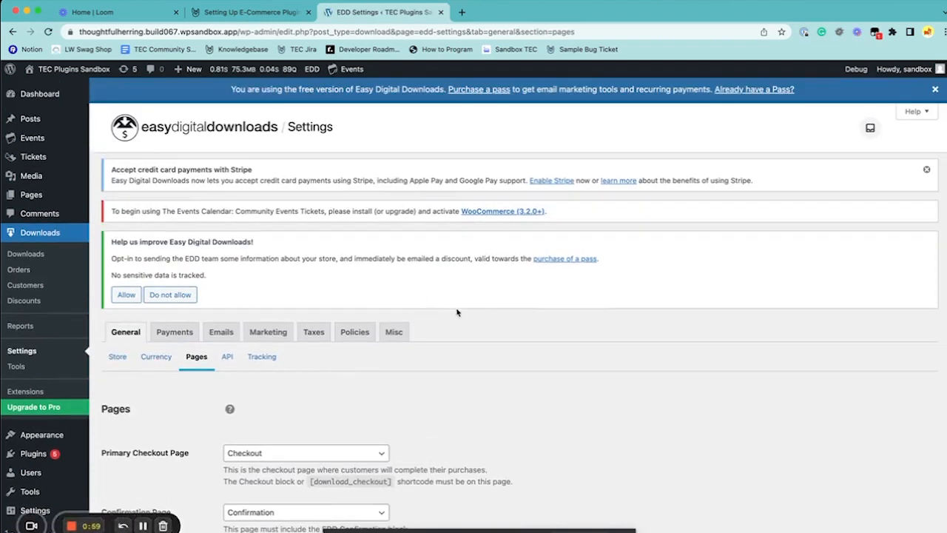
scroll(down, 3)
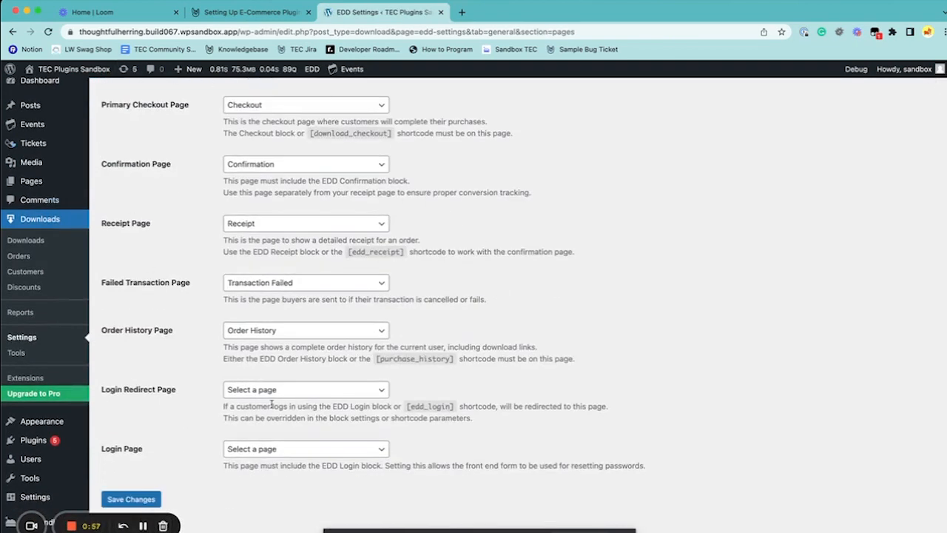
scroll(down, 3)
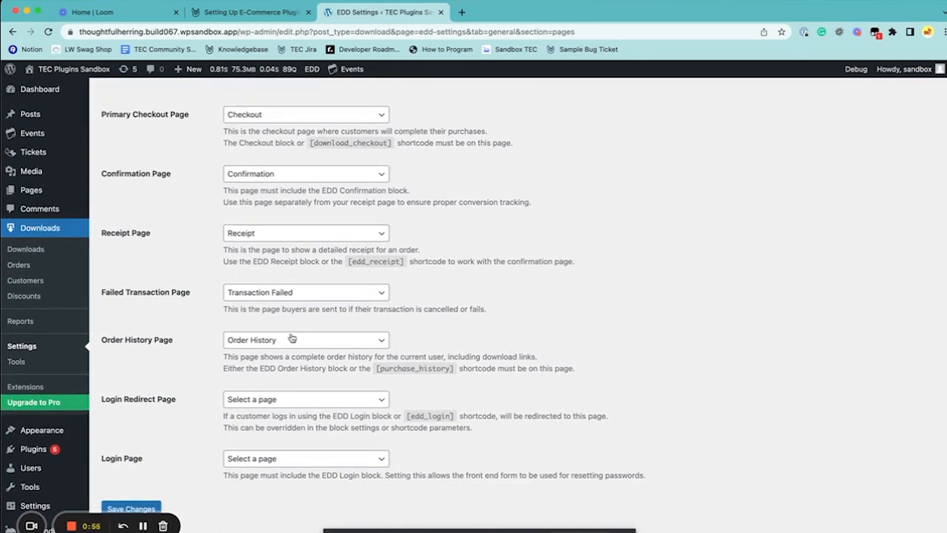